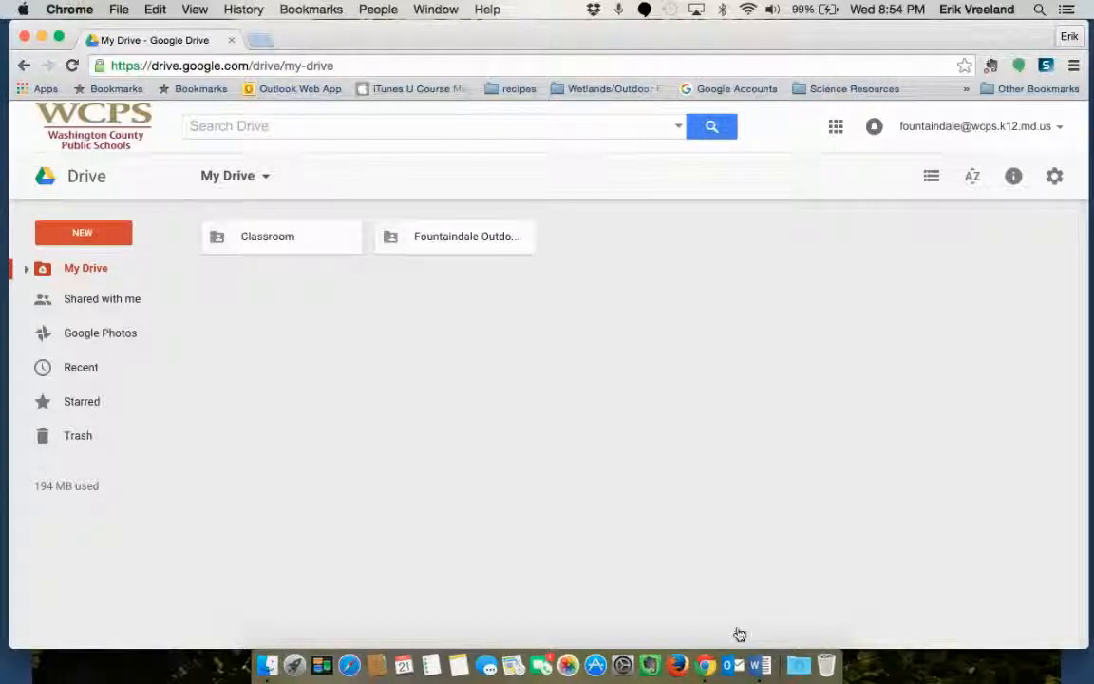
{"action": "mouse_move", "coordinate": [372, 433]}
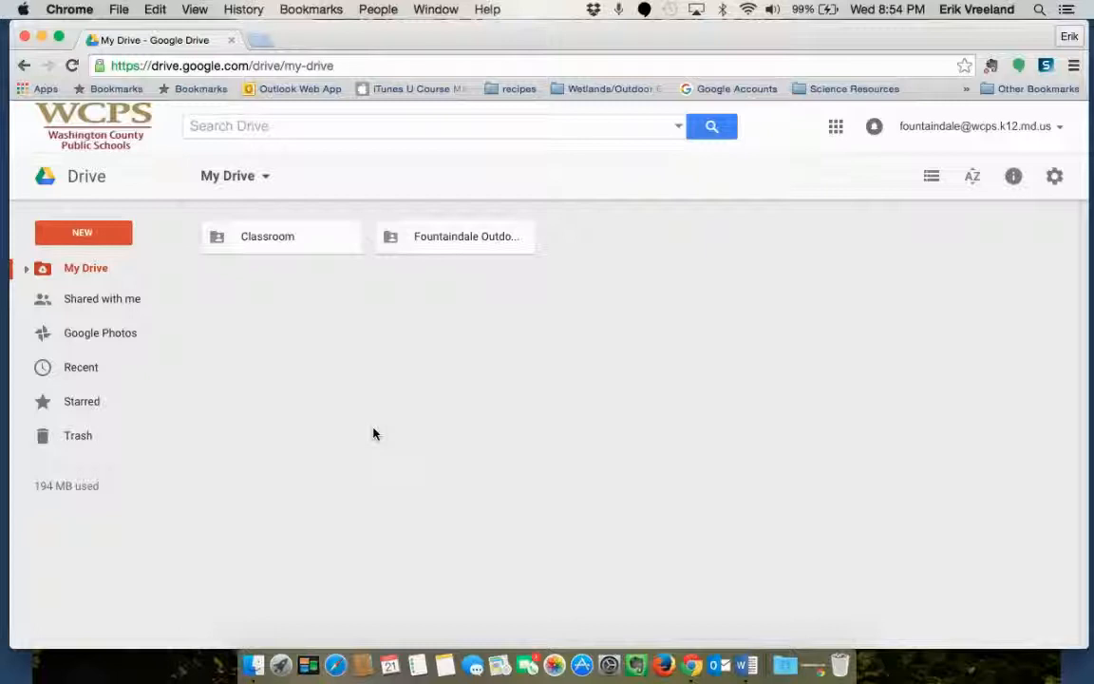
{"action": "mouse_move", "coordinate": [30, 246]}
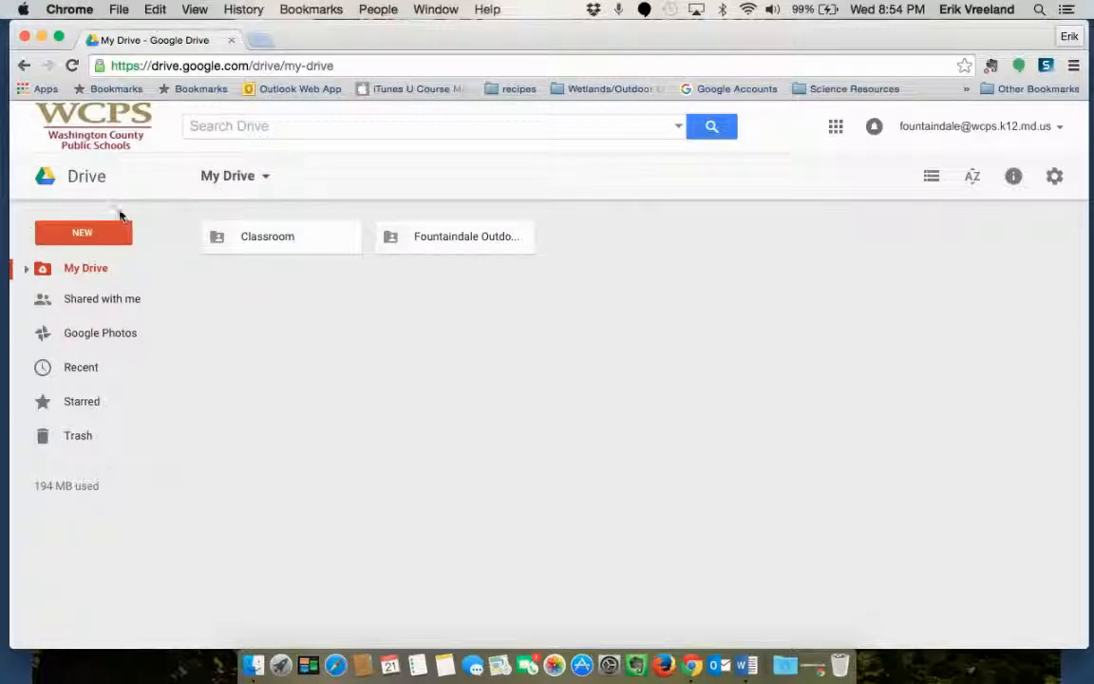
{"action": "mouse_move", "coordinate": [84, 236]}
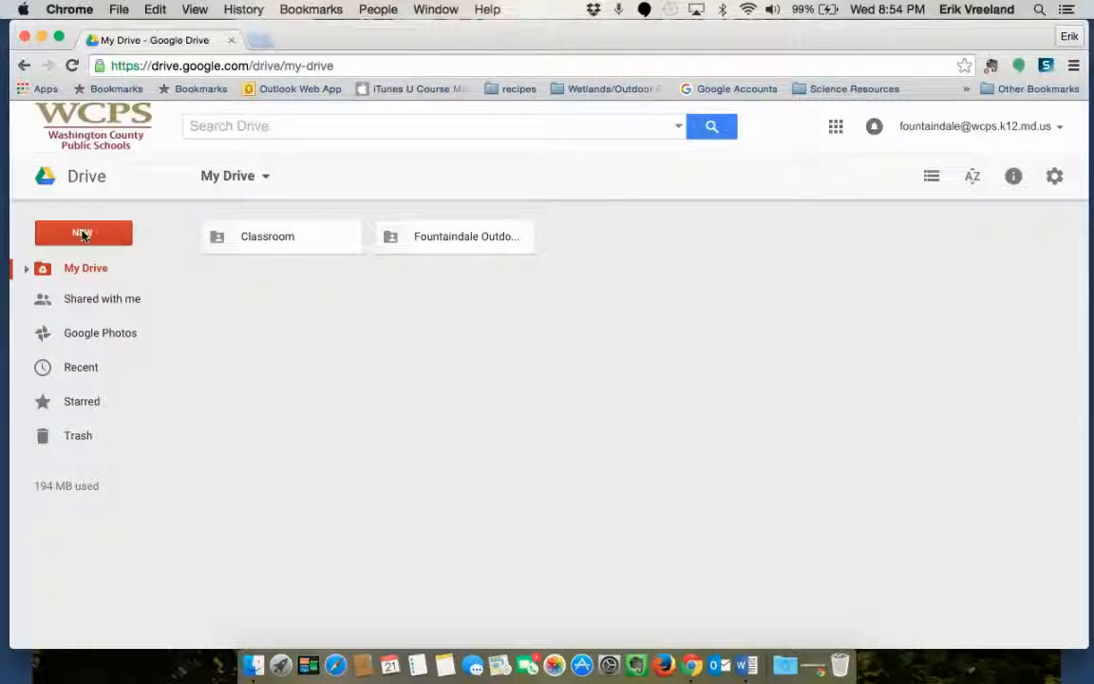
Upload Logging Into Typing Agent.docx to My Drive via New > File upload
{"action": "left_click", "coordinate": [83, 231]}
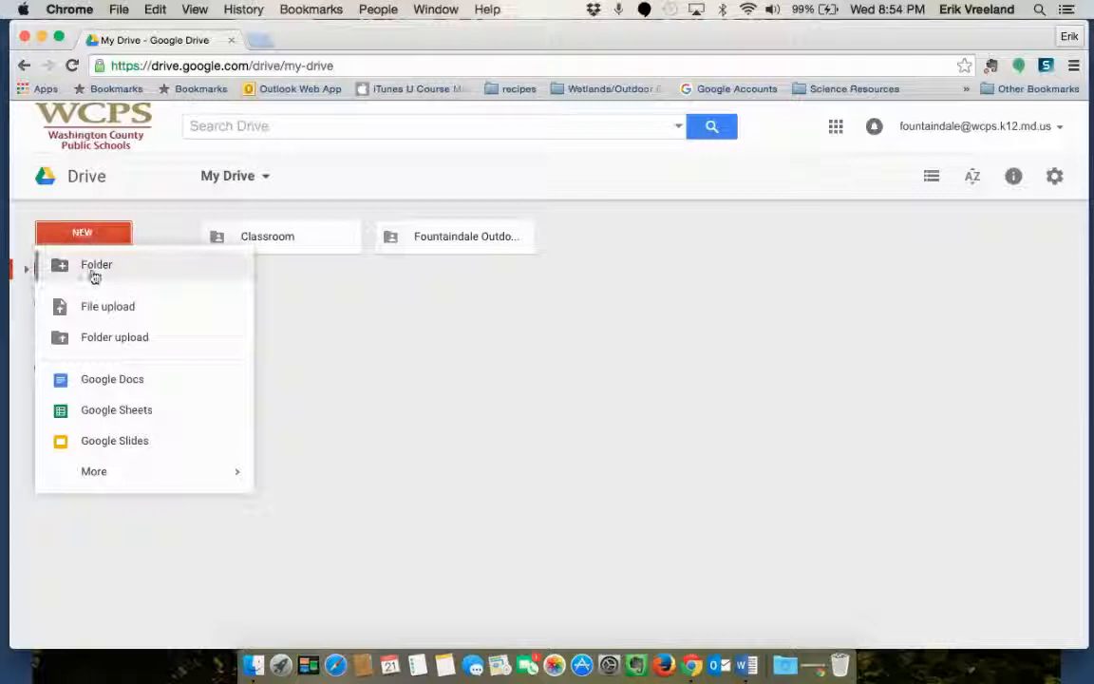
{"action": "mouse_move", "coordinate": [108, 313]}
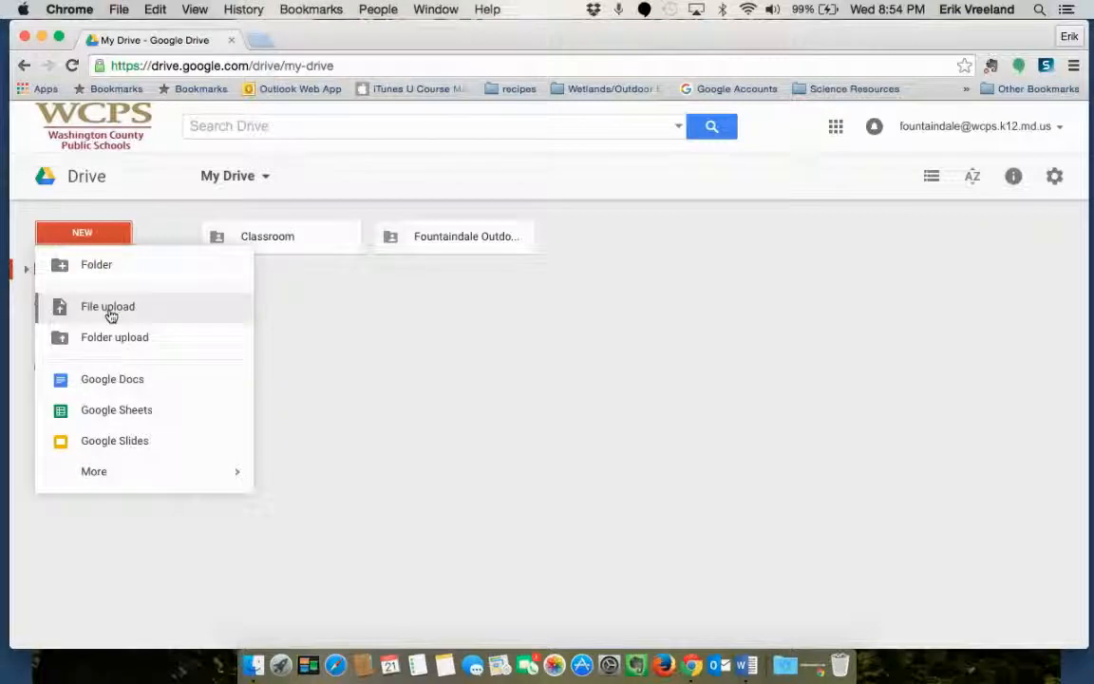
{"action": "left_click", "coordinate": [107, 305]}
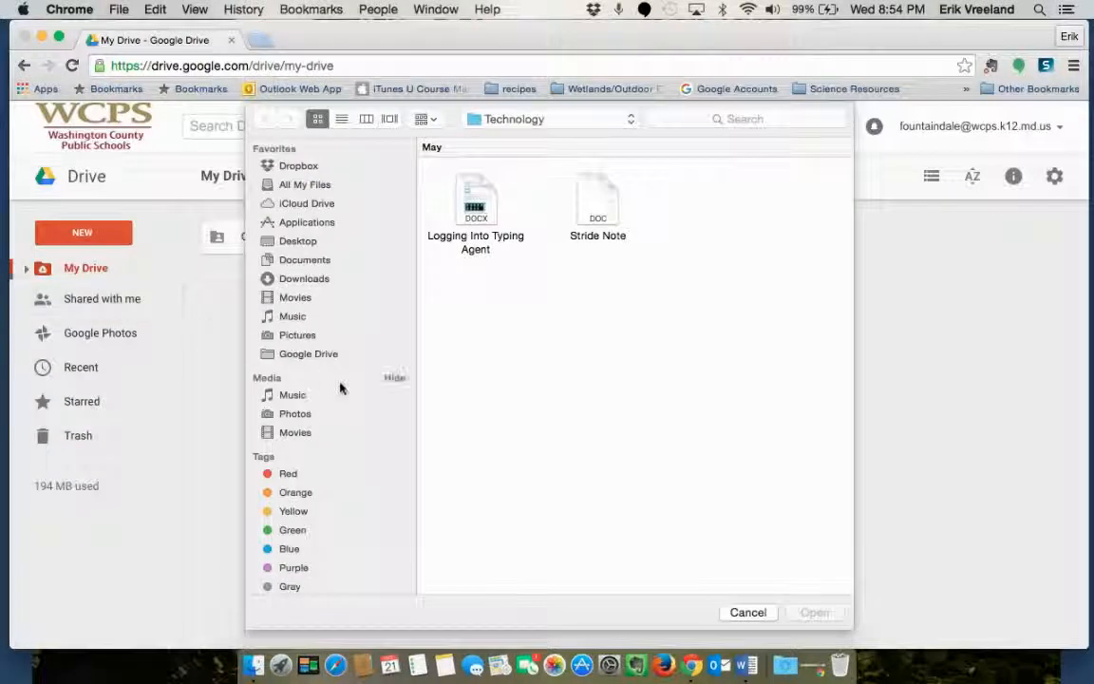
{"action": "mouse_move", "coordinate": [555, 479]}
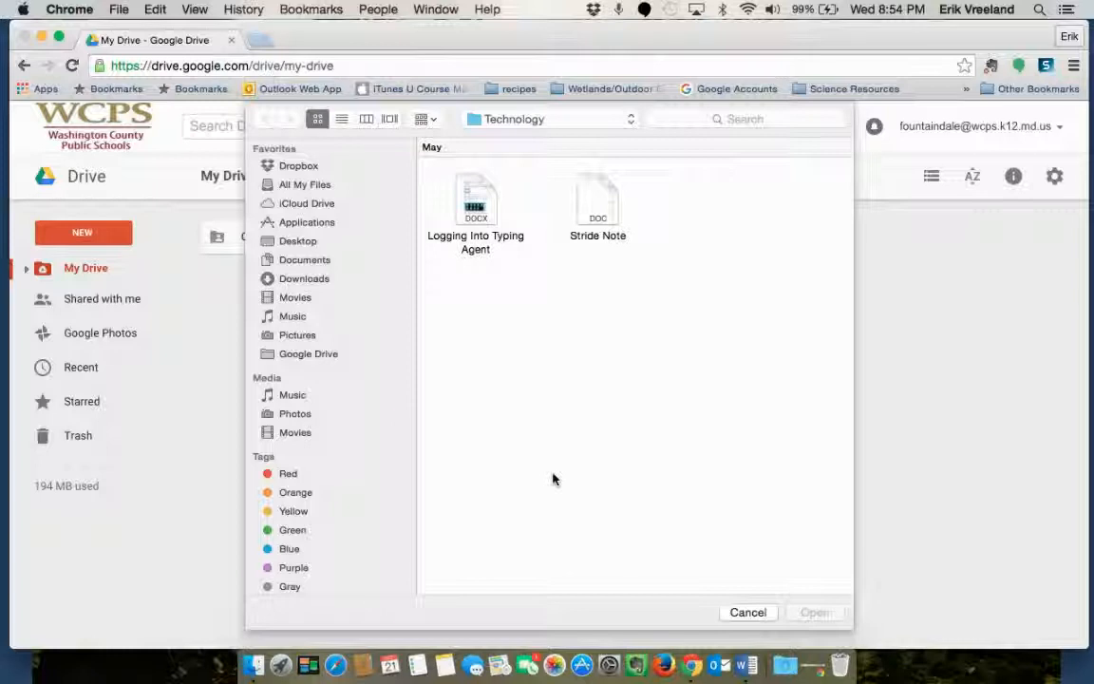
{"action": "mouse_move", "coordinate": [304, 251]}
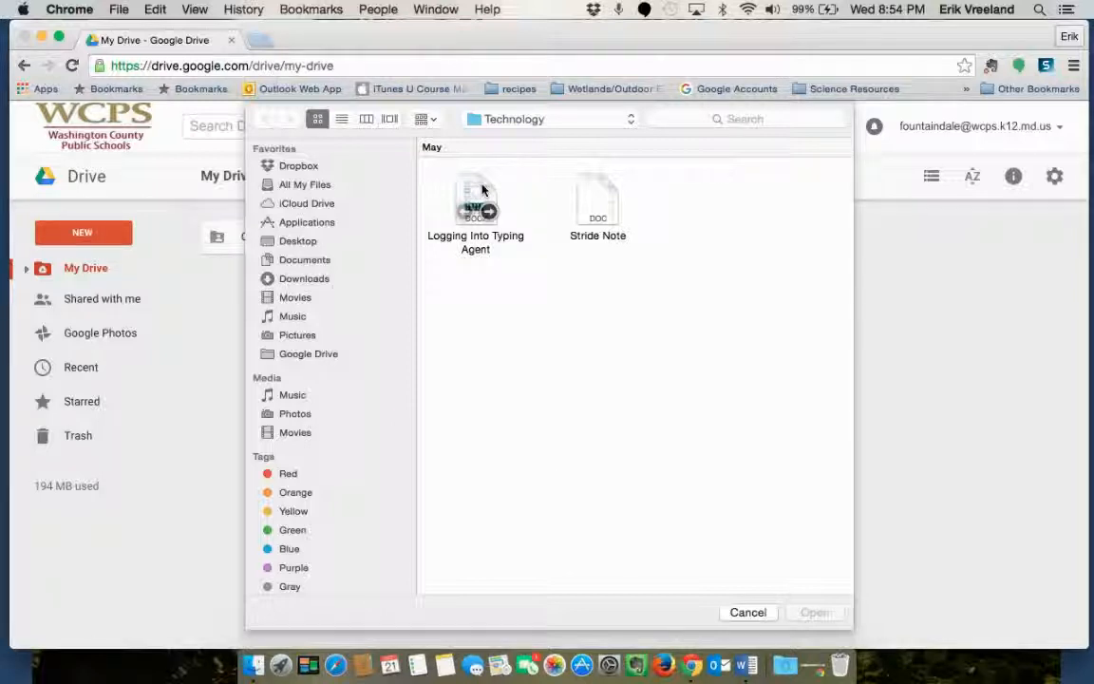
{"action": "left_click", "coordinate": [475, 199]}
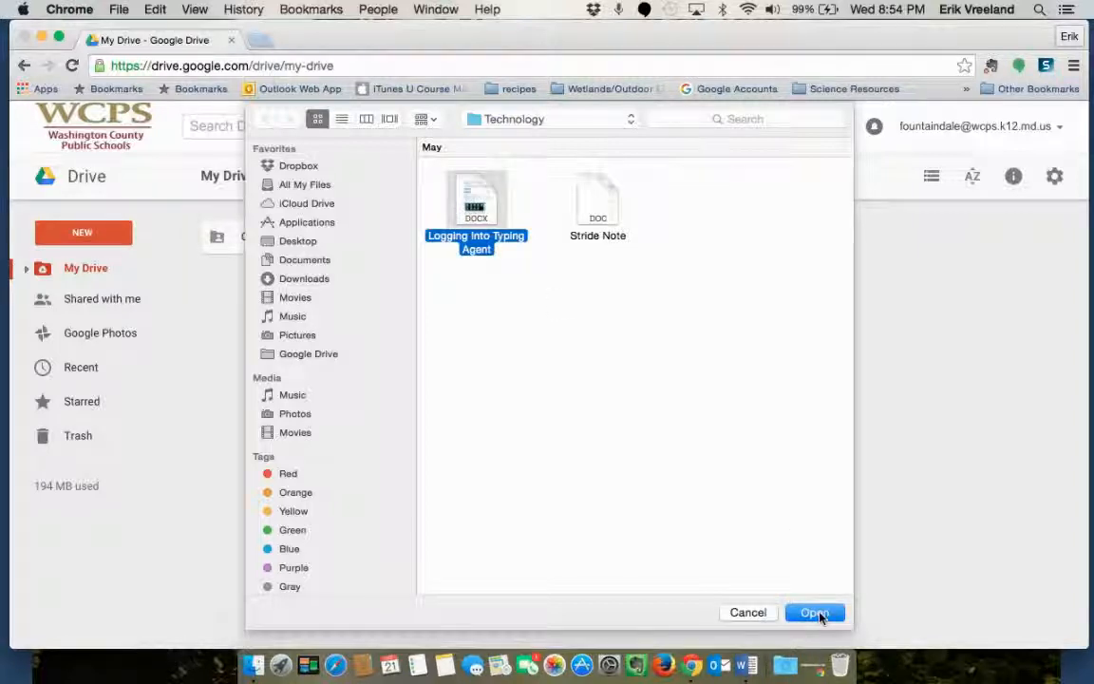
{"action": "left_click", "coordinate": [813, 612]}
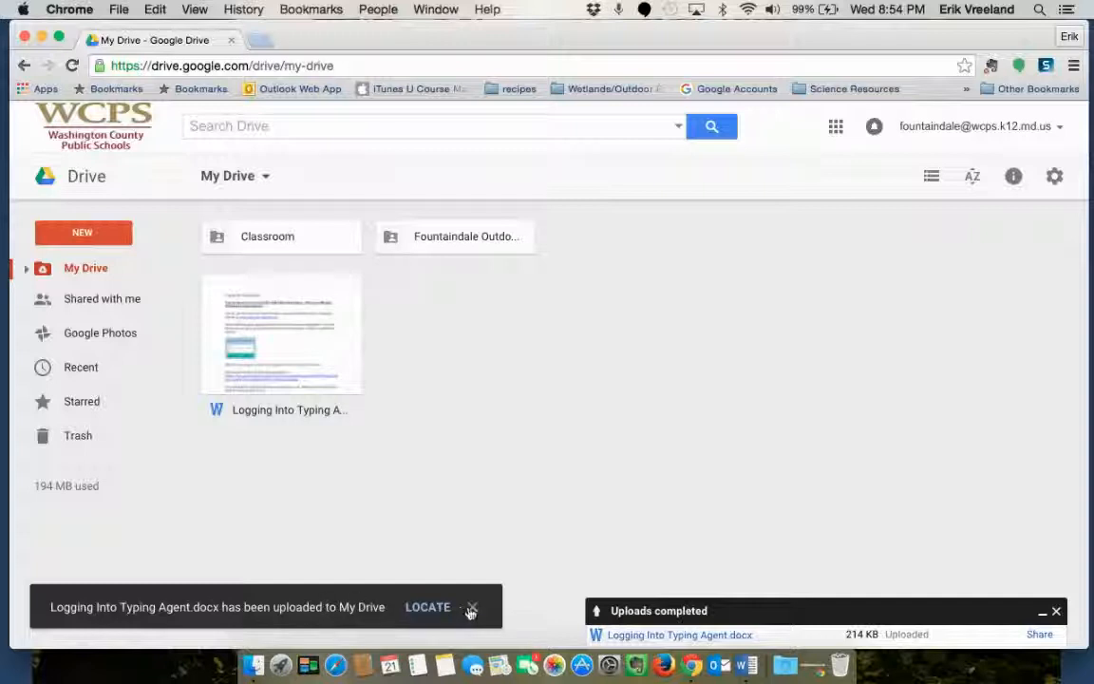
Dismiss the upload toast and Uploads completed panel, then select the uploaded Word file
{"action": "left_click", "coordinate": [471, 608]}
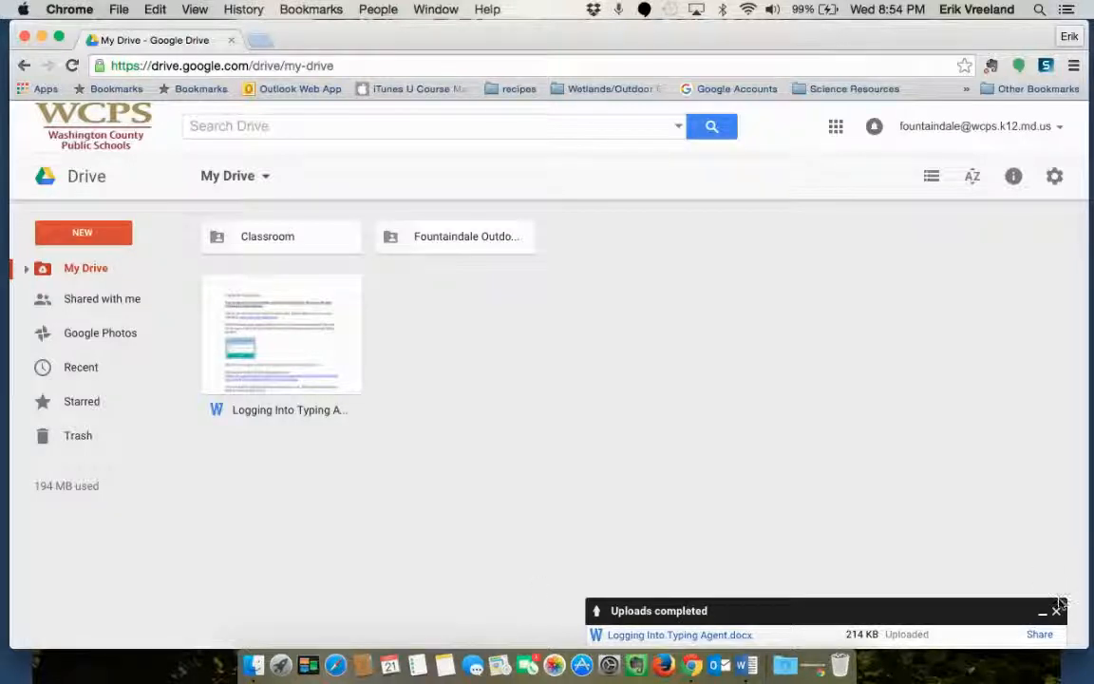
{"action": "left_click", "coordinate": [1056, 612]}
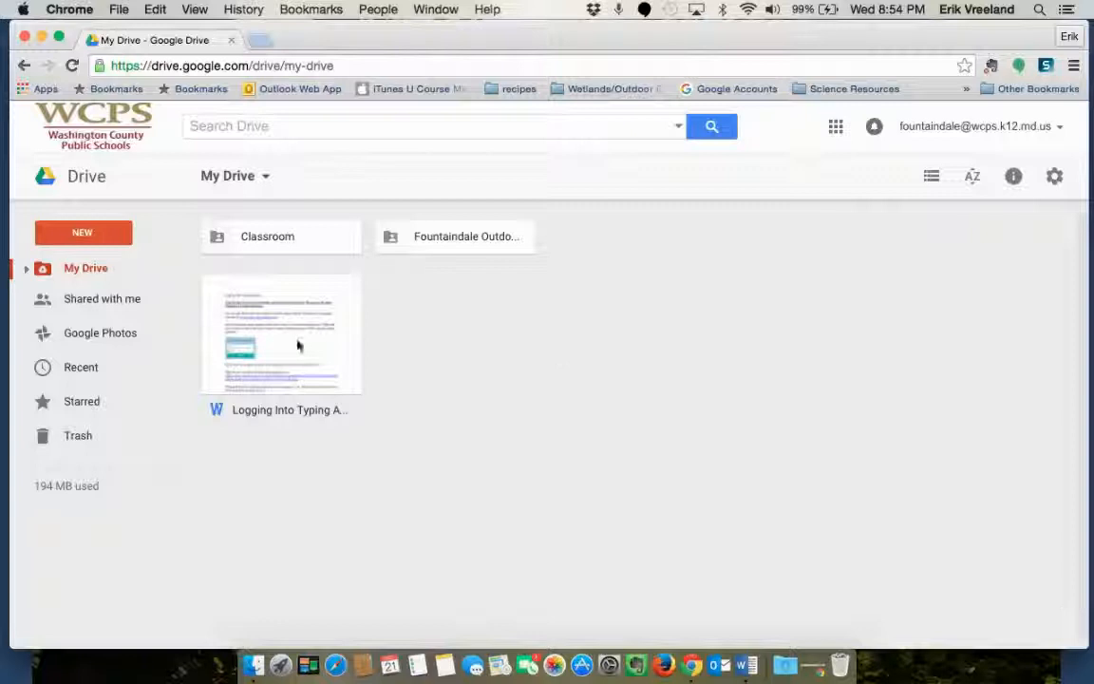
{"action": "mouse_move", "coordinate": [253, 429]}
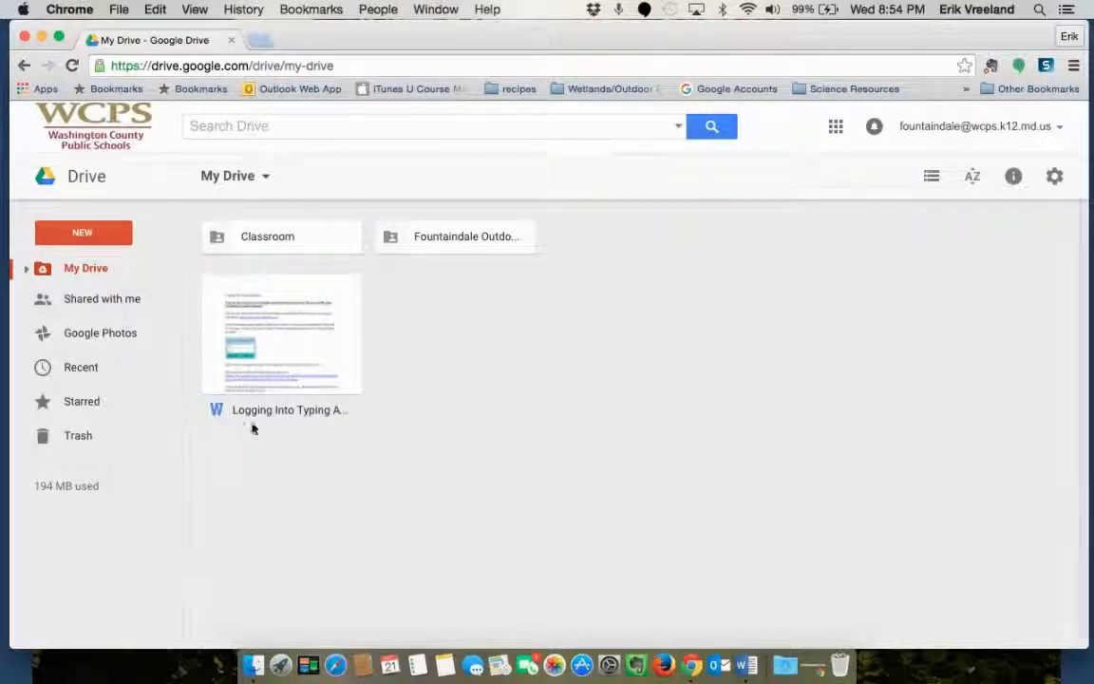
{"action": "mouse_move", "coordinate": [357, 314]}
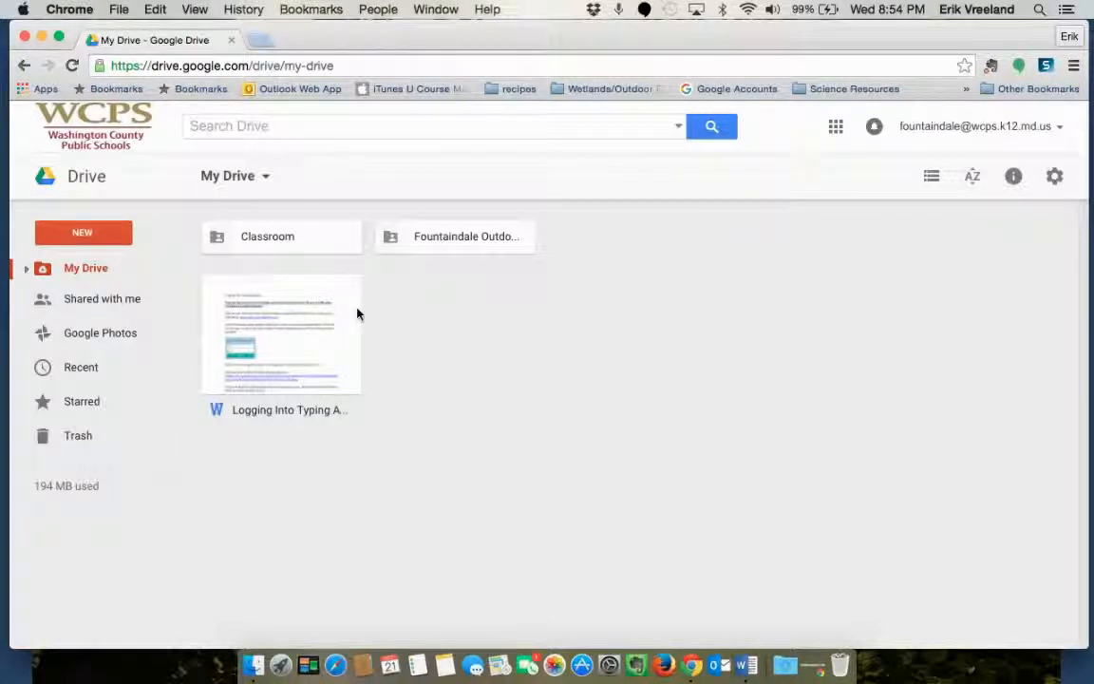
{"action": "mouse_move", "coordinate": [207, 401]}
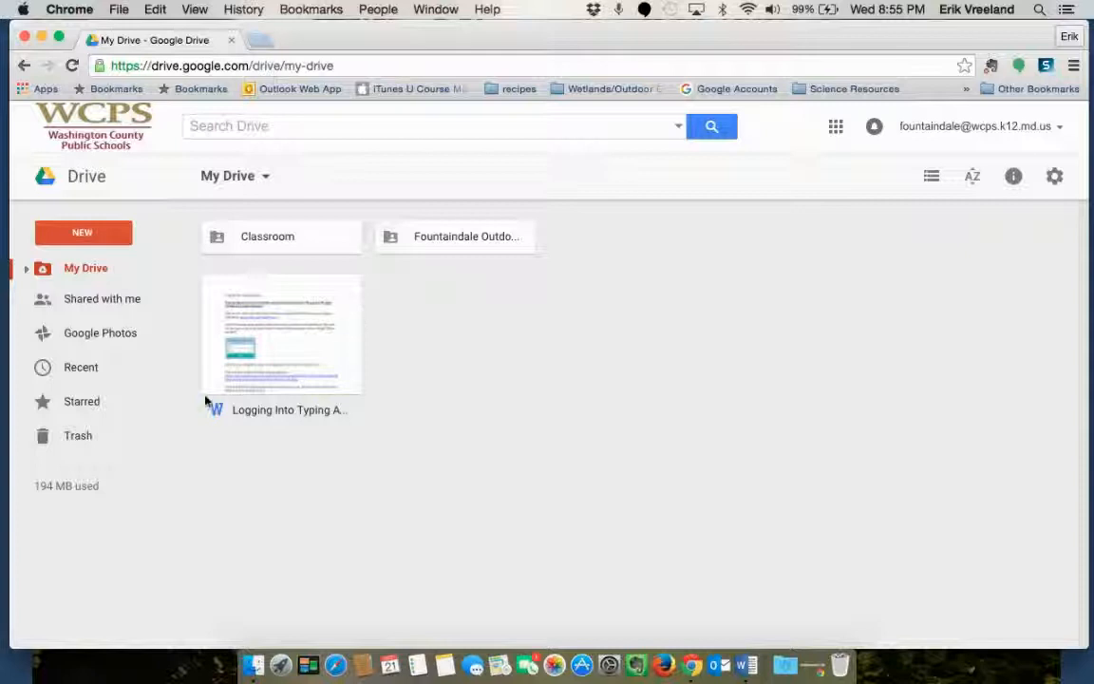
{"action": "mouse_move", "coordinate": [221, 415]}
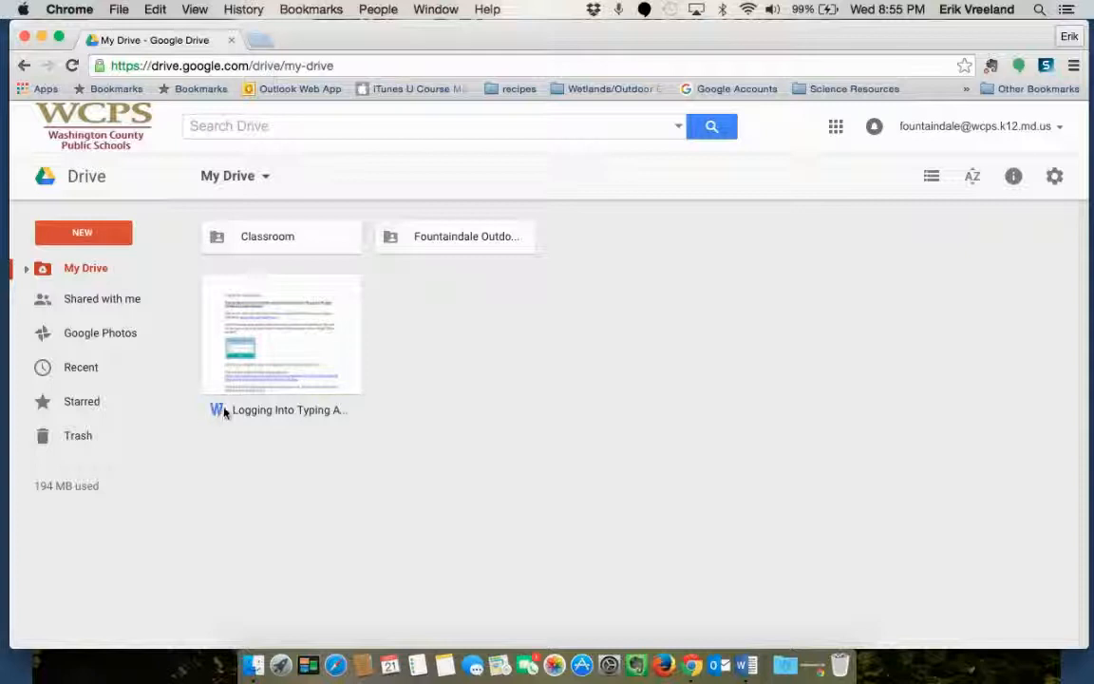
{"action": "mouse_move", "coordinate": [219, 410]}
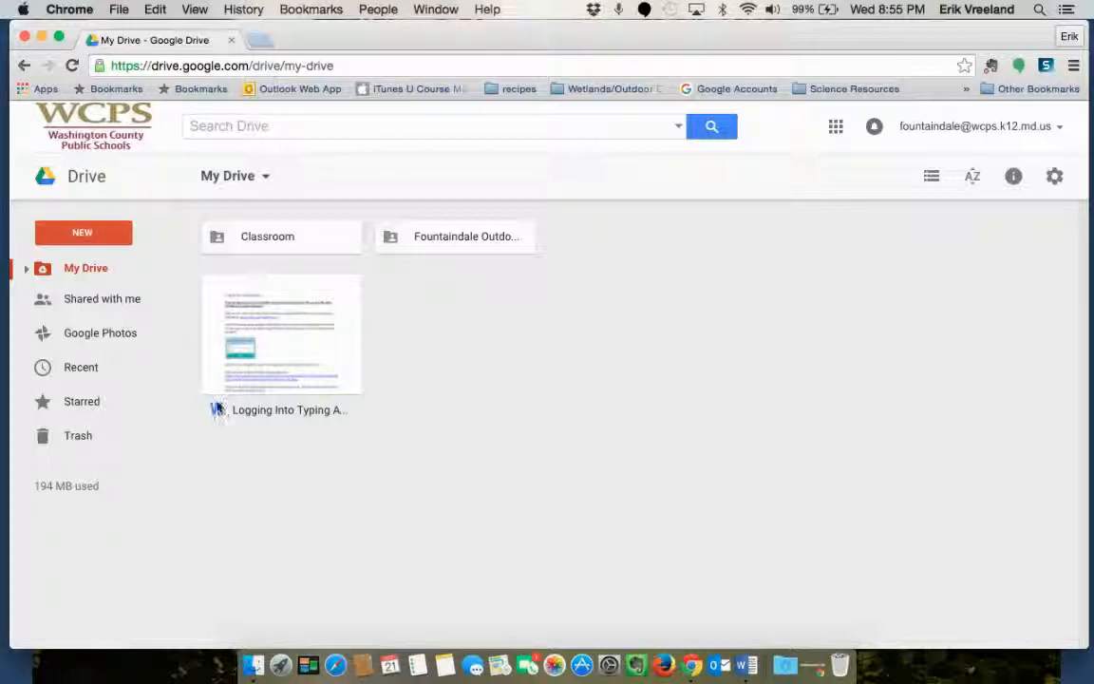
{"action": "mouse_move", "coordinate": [314, 344]}
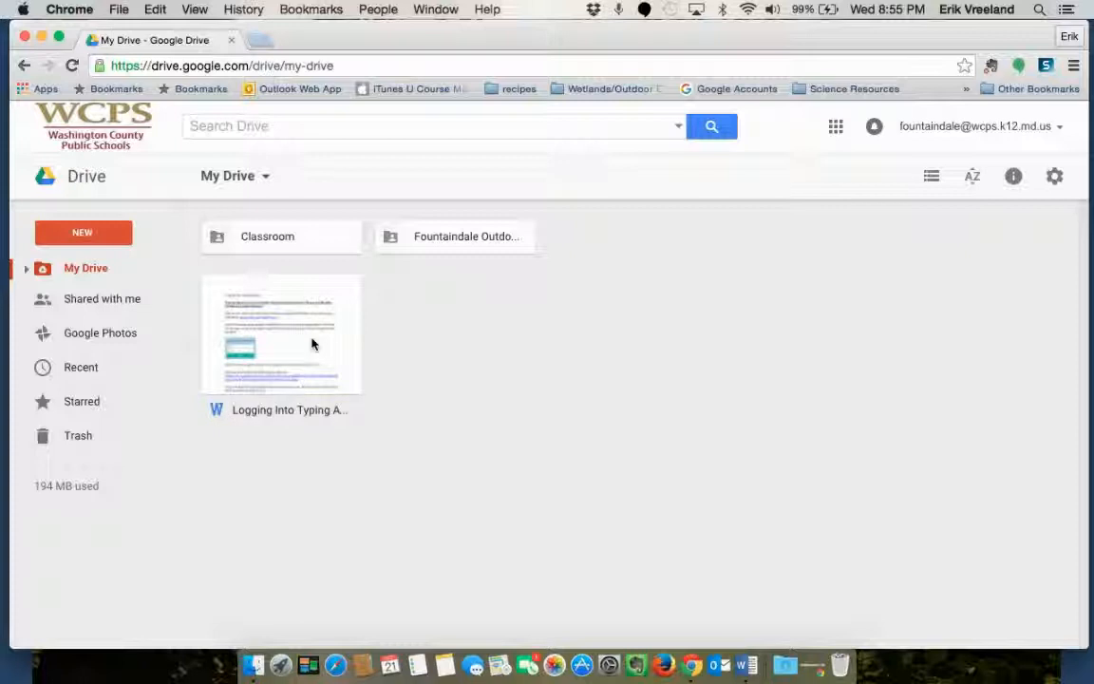
{"action": "left_click", "coordinate": [282, 332]}
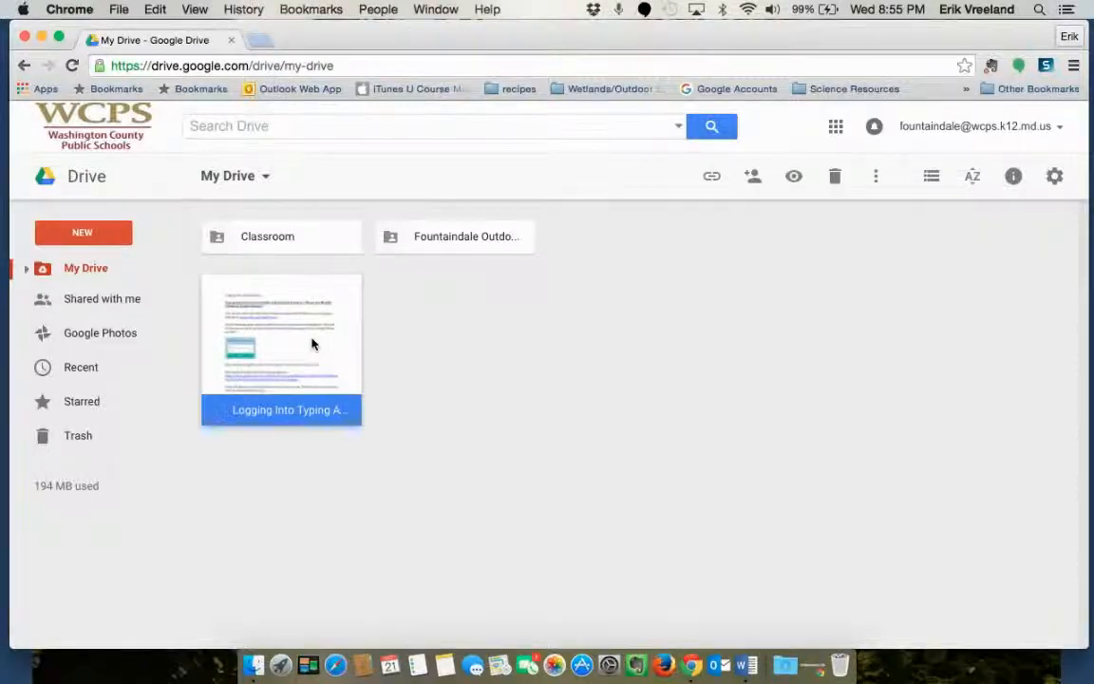
Preview Logging Into Typing Agent.docx and scroll through its login instructions and screenshots
{"action": "double_click", "coordinate": [281, 334]}
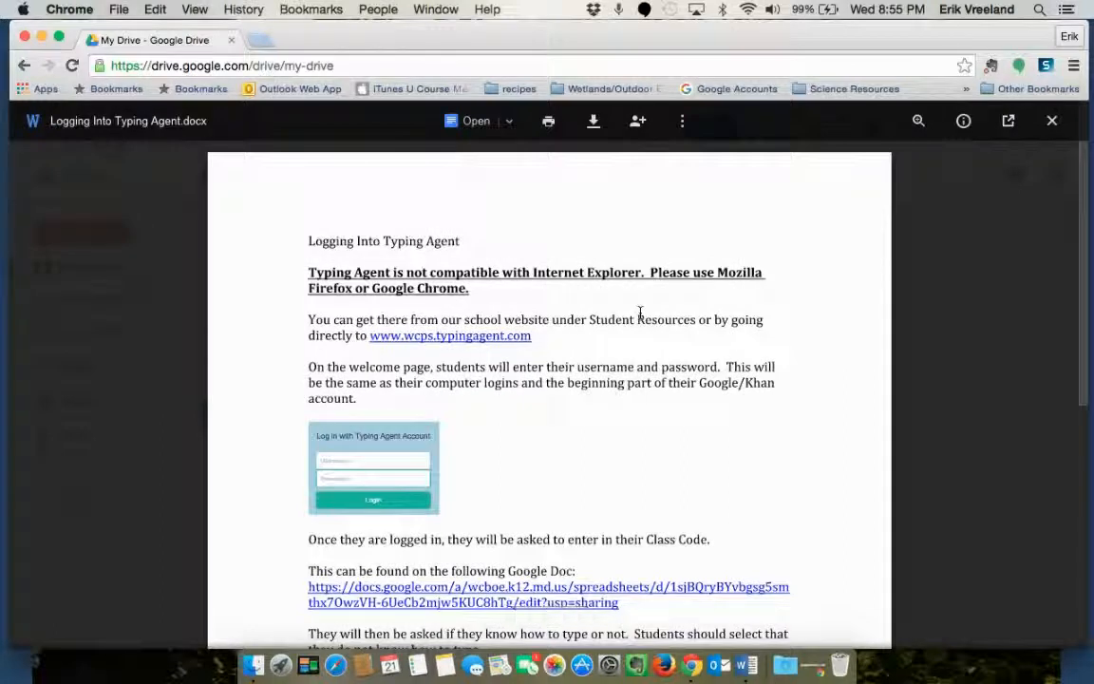
{"action": "scroll", "scroll_direction": "down", "scroll_amount": 3}
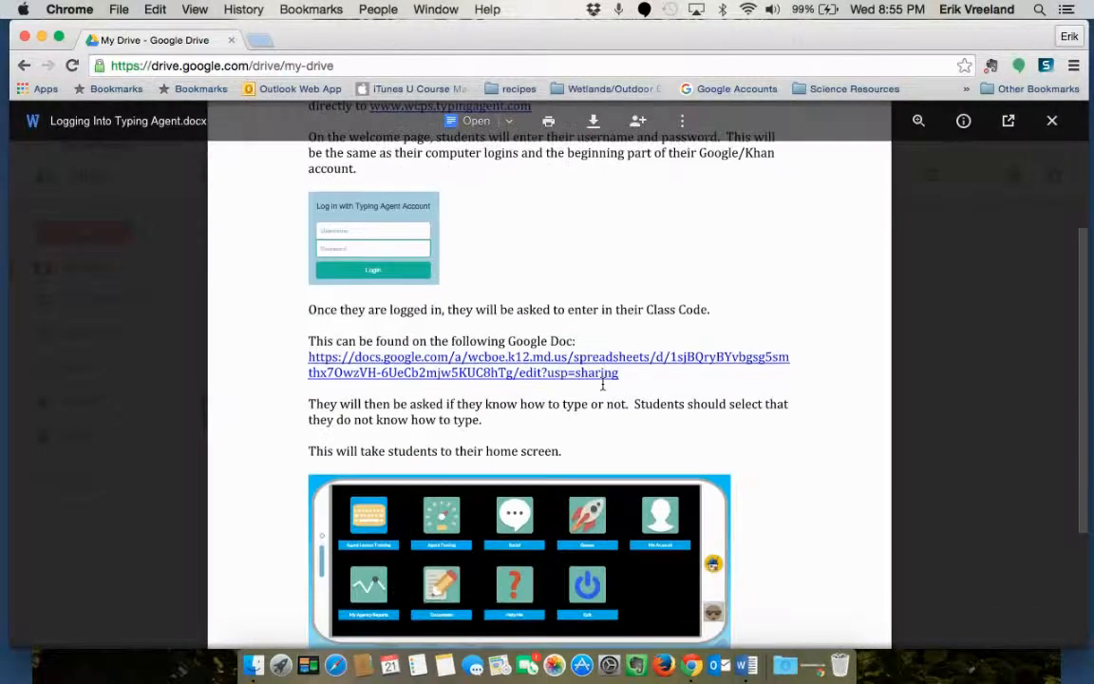
{"action": "scroll", "scroll_direction": "down", "scroll_amount": 3}
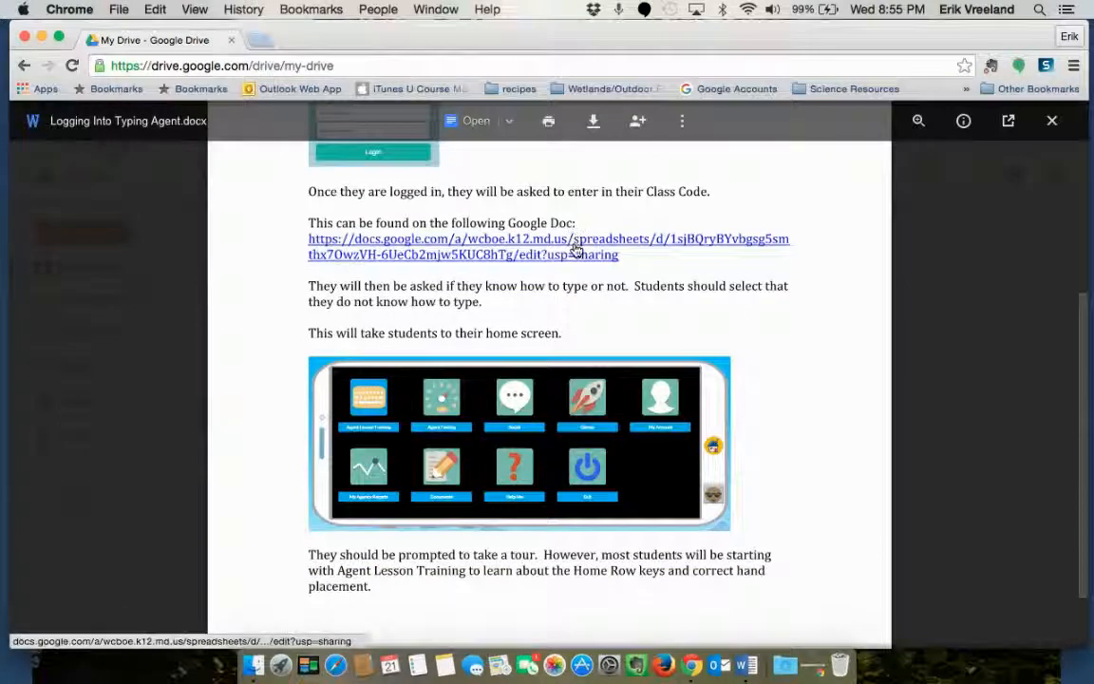
{"action": "scroll", "scroll_direction": "up", "scroll_amount": 3}
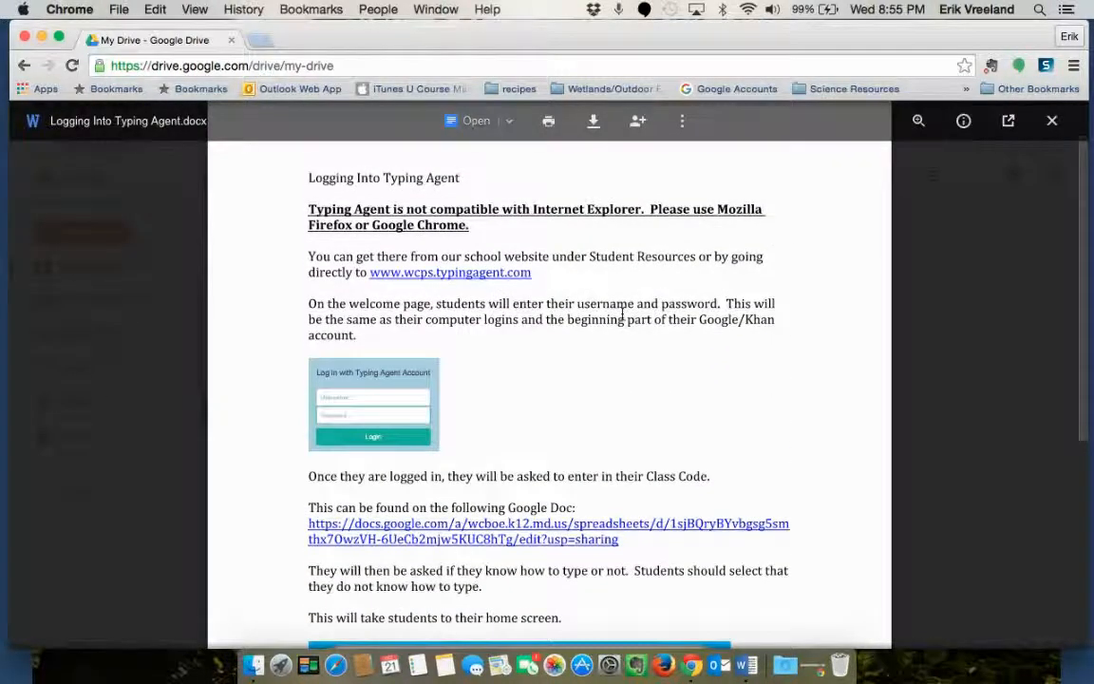
{"action": "mouse_move", "coordinate": [466, 121]}
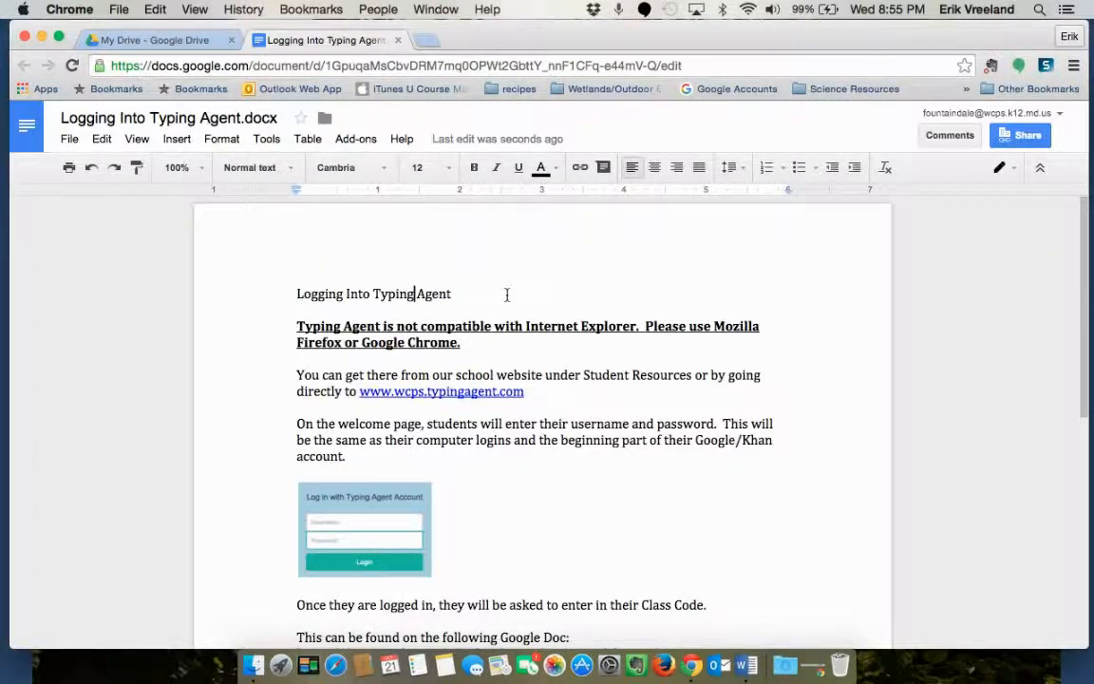
Scroll through the Word file now open for editing in Google Docs
{"action": "scroll", "scroll_direction": "down", "scroll_amount": 3}
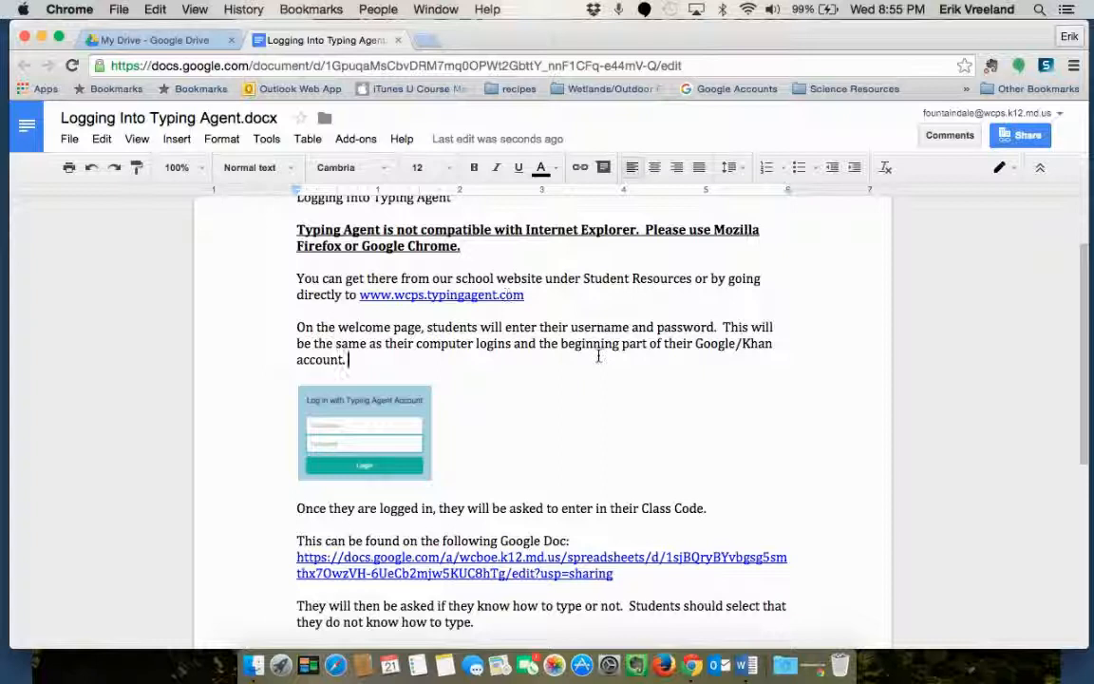
{"action": "mouse_move", "coordinate": [520, 391]}
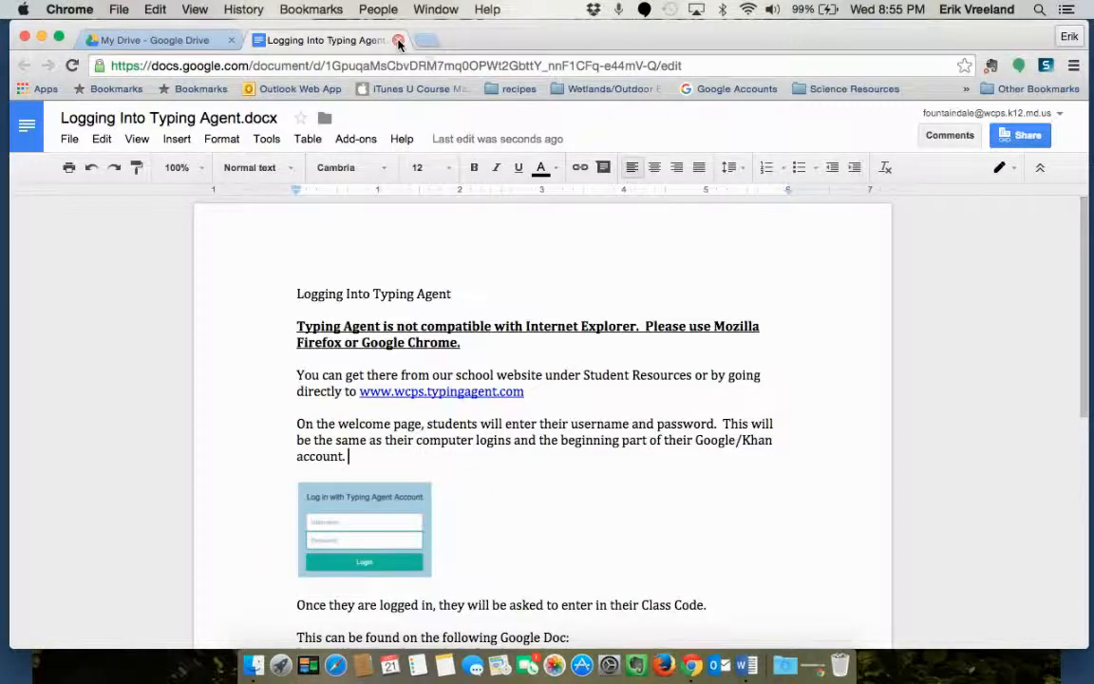
Return to the Drive tab, close the Word file's preview and select the Word copy of the guide
{"action": "left_click", "coordinate": [399, 40]}
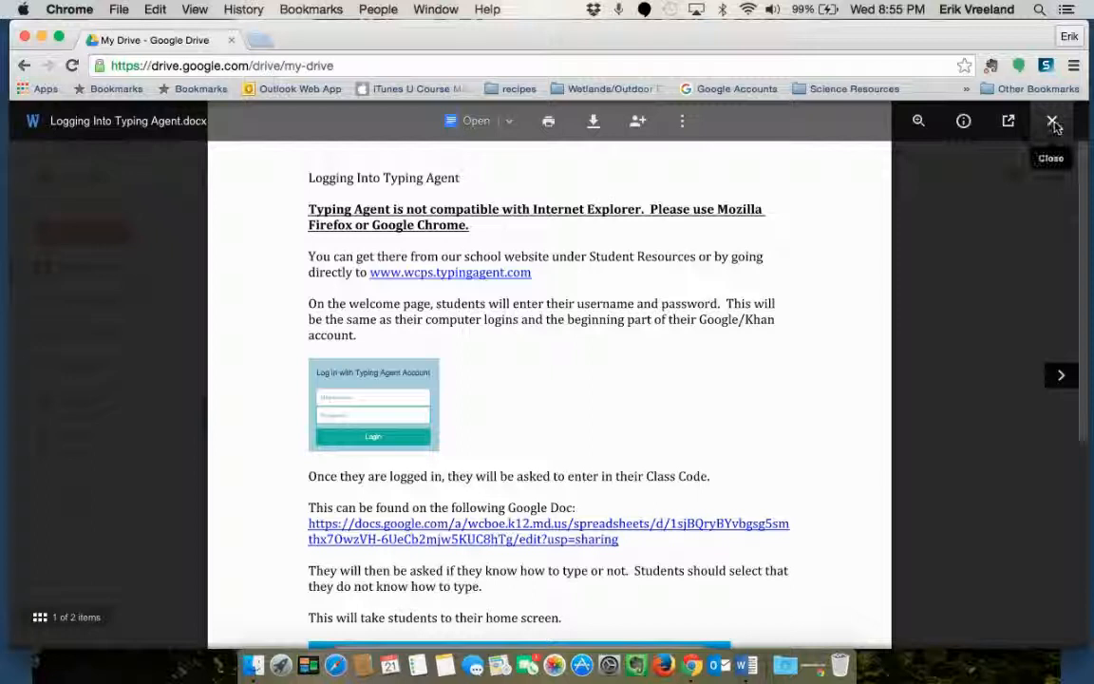
{"action": "left_click", "coordinate": [1052, 121]}
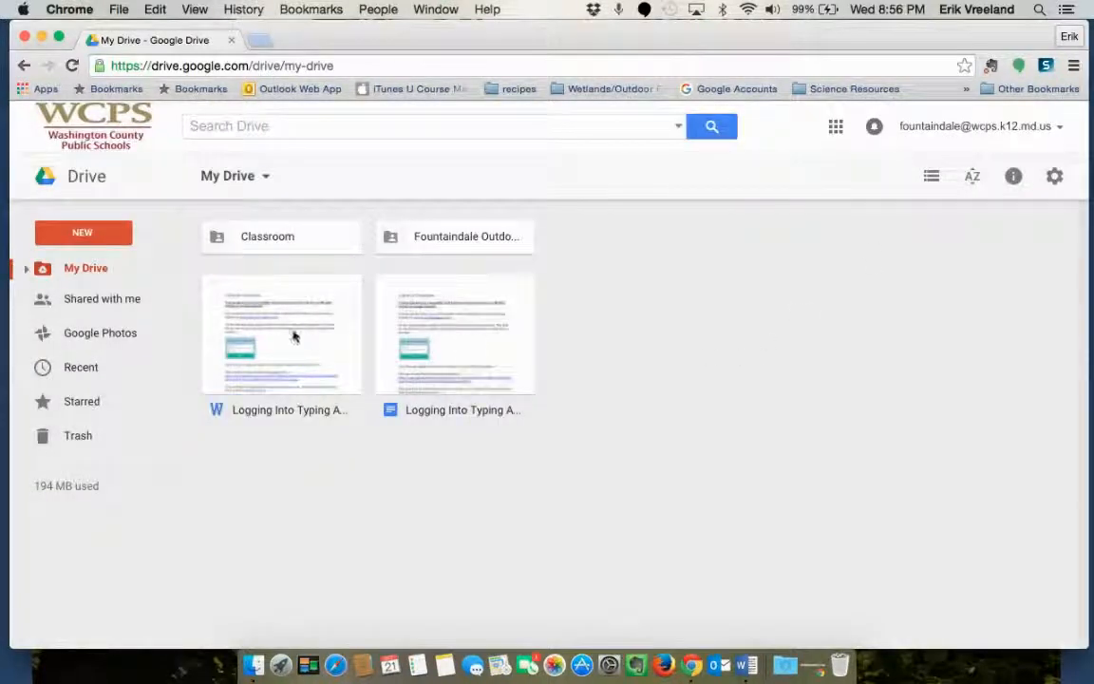
{"action": "mouse_move", "coordinate": [338, 361]}
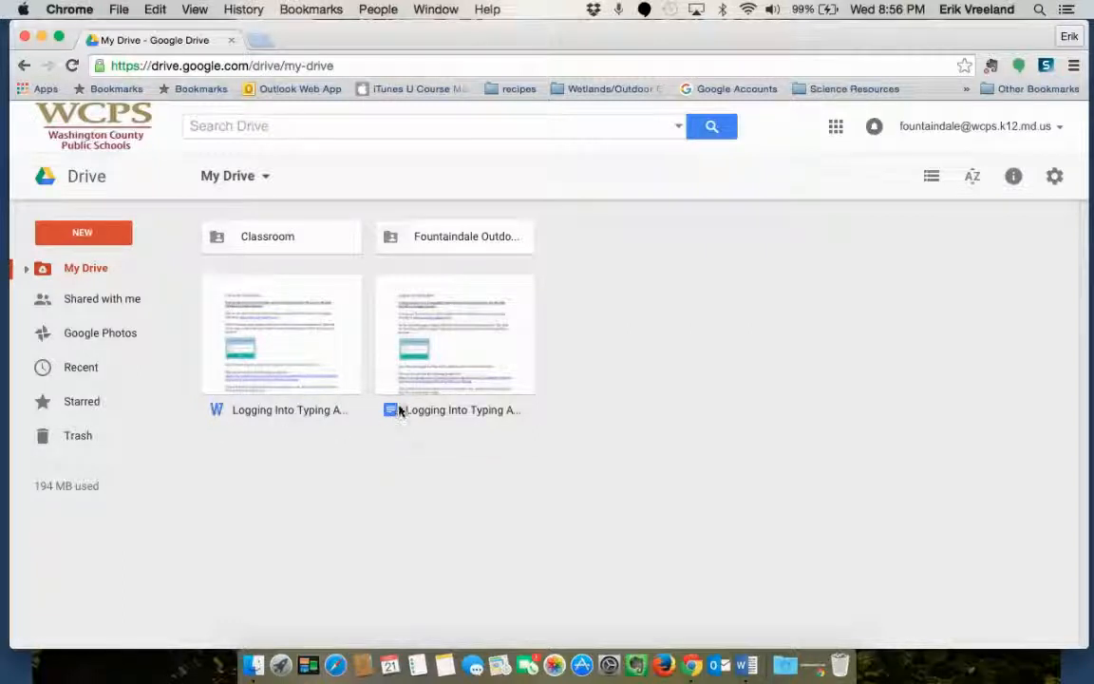
{"action": "mouse_move", "coordinate": [344, 378]}
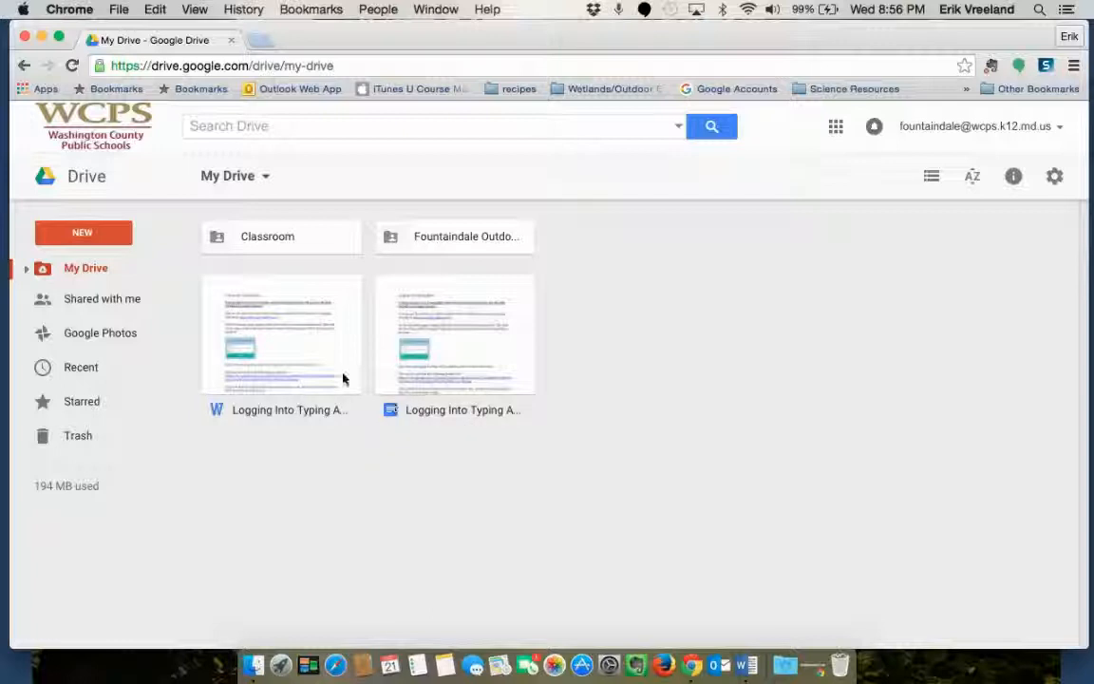
{"action": "mouse_move", "coordinate": [280, 357]}
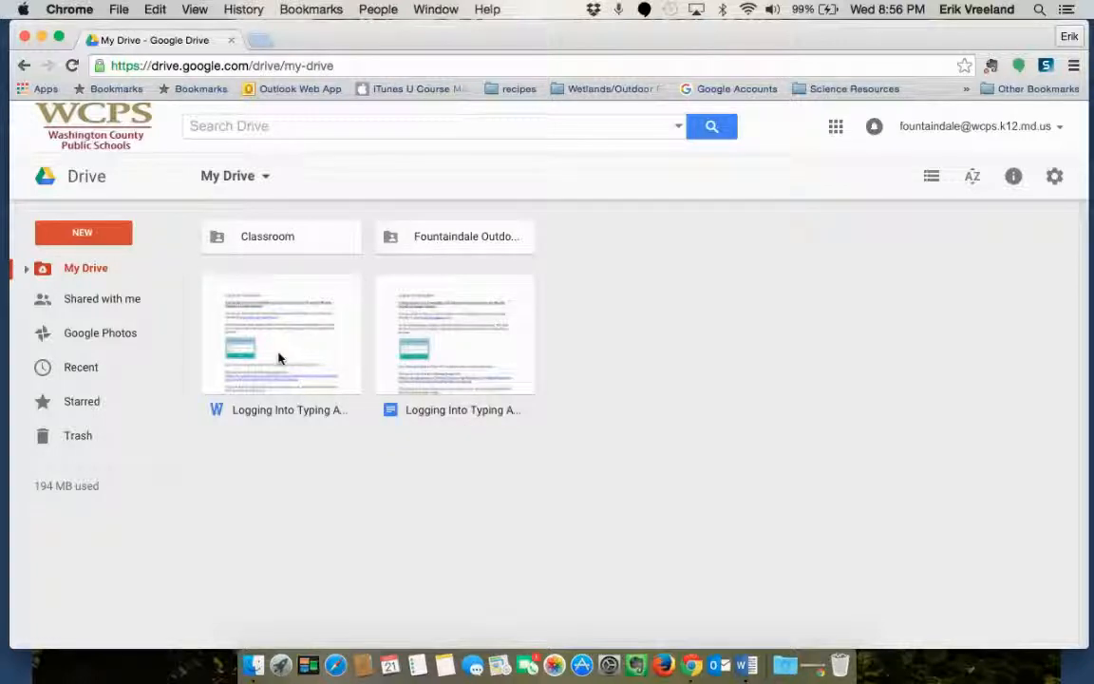
{"action": "mouse_move", "coordinate": [467, 355]}
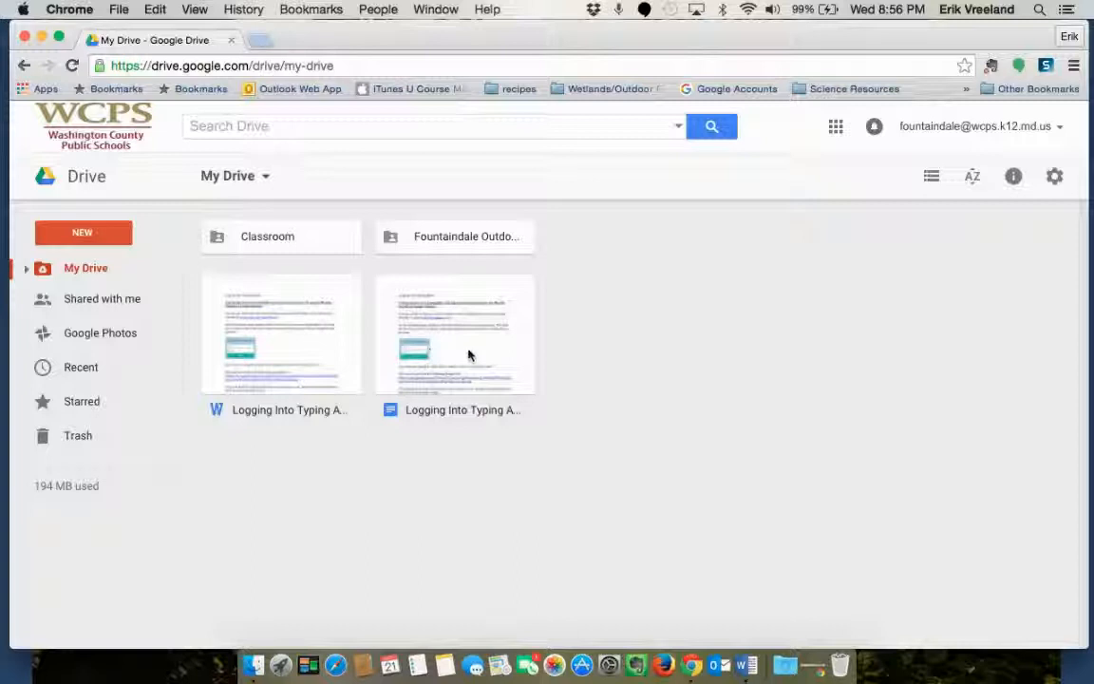
{"action": "mouse_move", "coordinate": [484, 321]}
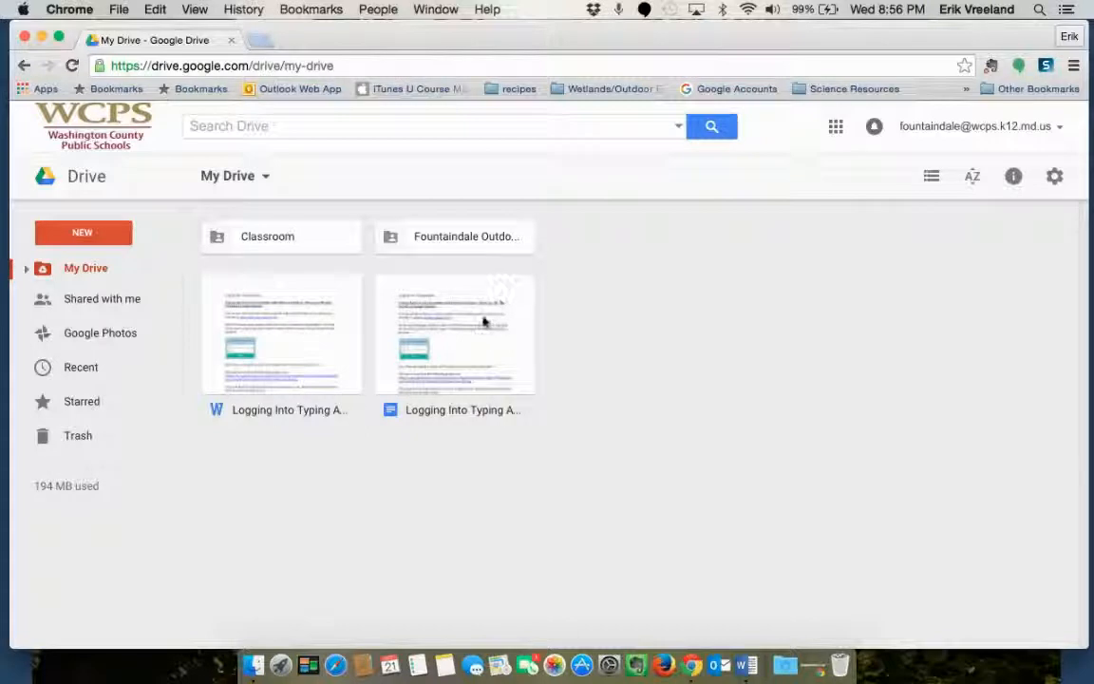
{"action": "mouse_move", "coordinate": [471, 330]}
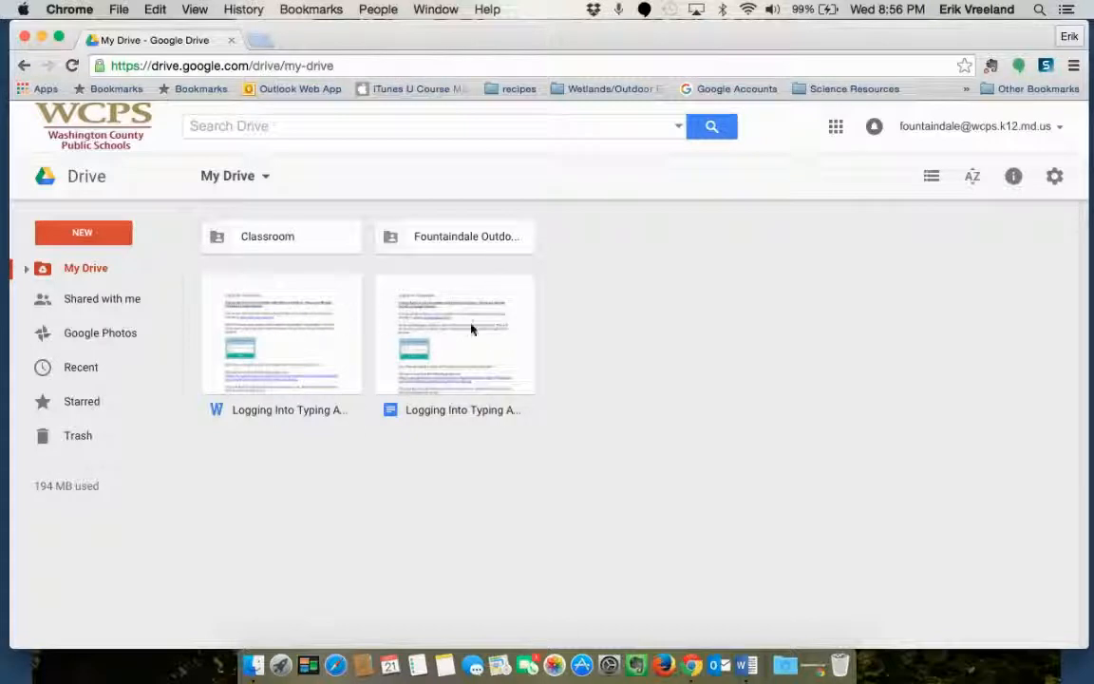
{"action": "mouse_move", "coordinate": [661, 361]}
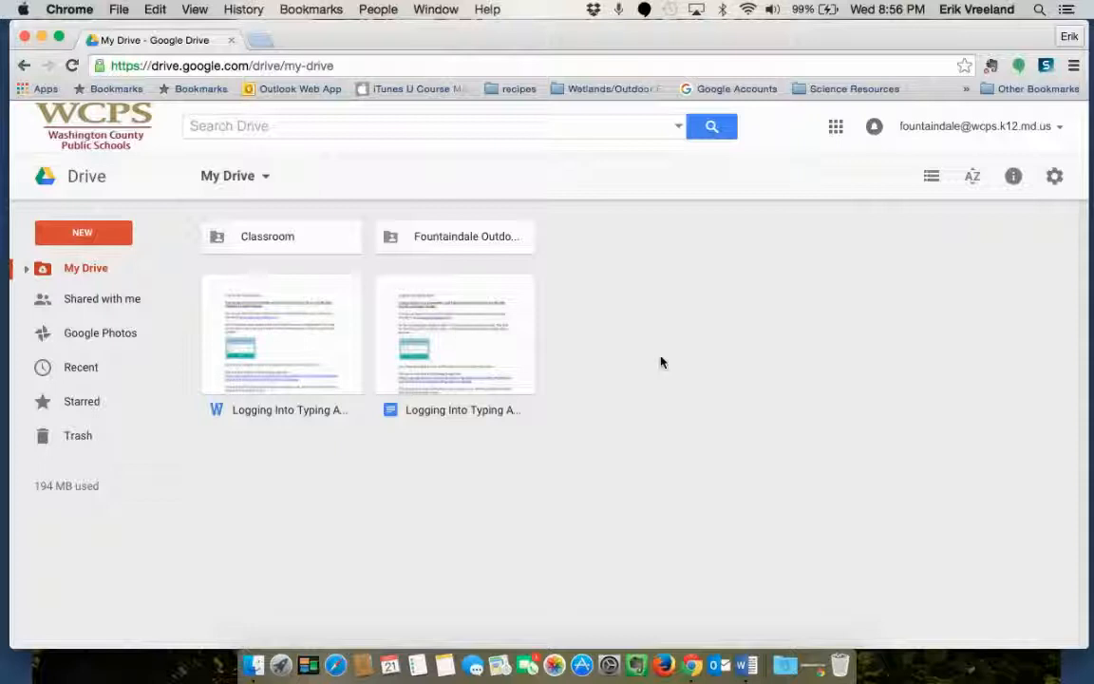
{"action": "mouse_move", "coordinate": [298, 346]}
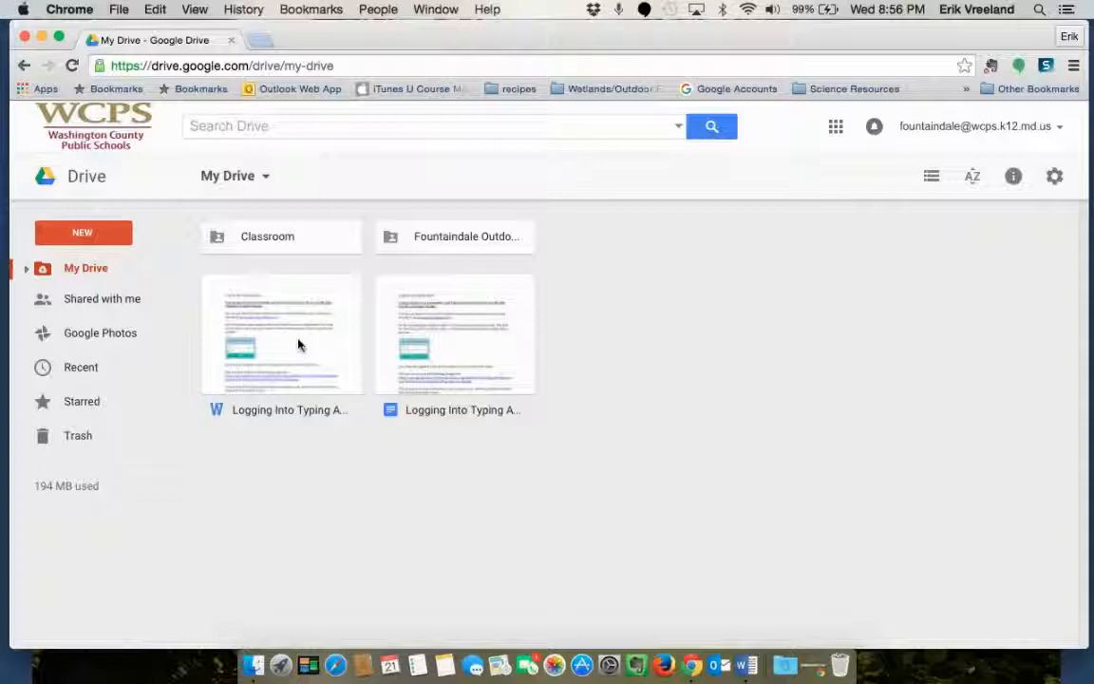
{"action": "mouse_move", "coordinate": [304, 333]}
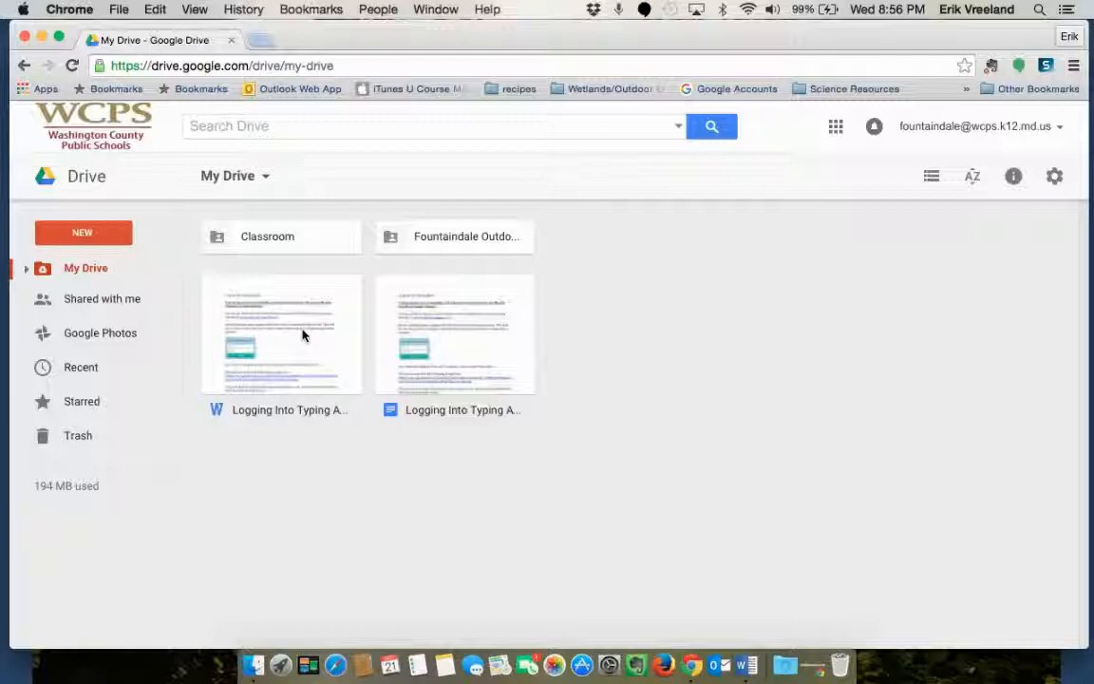
{"action": "left_click", "coordinate": [281, 334]}
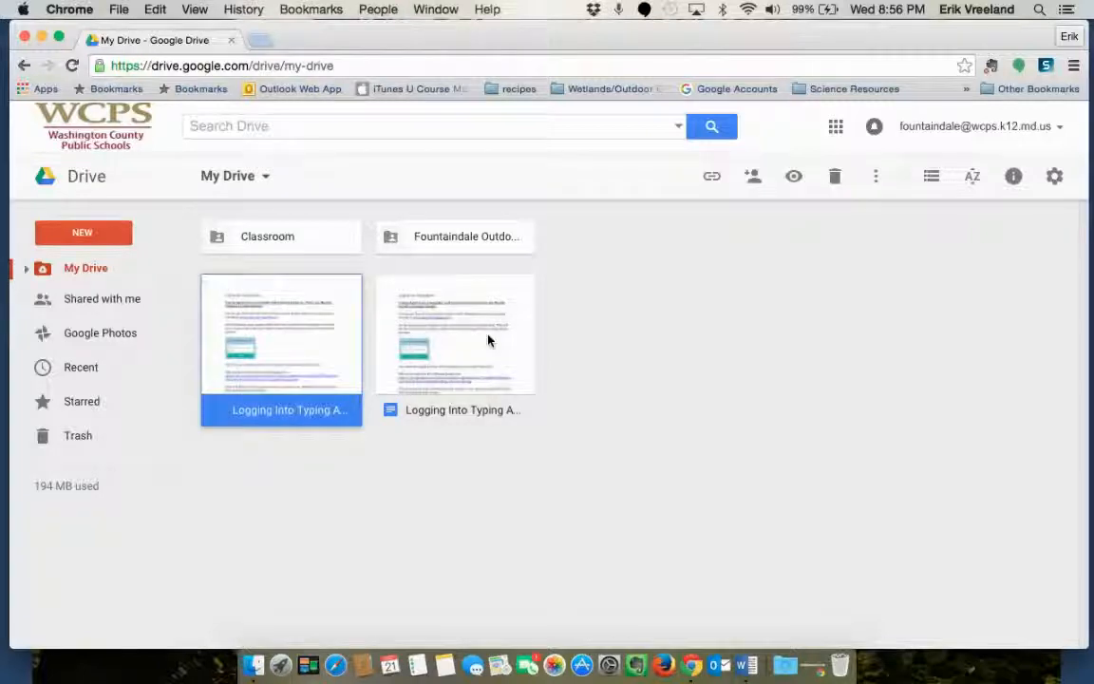
Remove both selected Logging Into Typing Agent copies via the right-click menu
{"action": "right_click", "coordinate": [454, 333]}
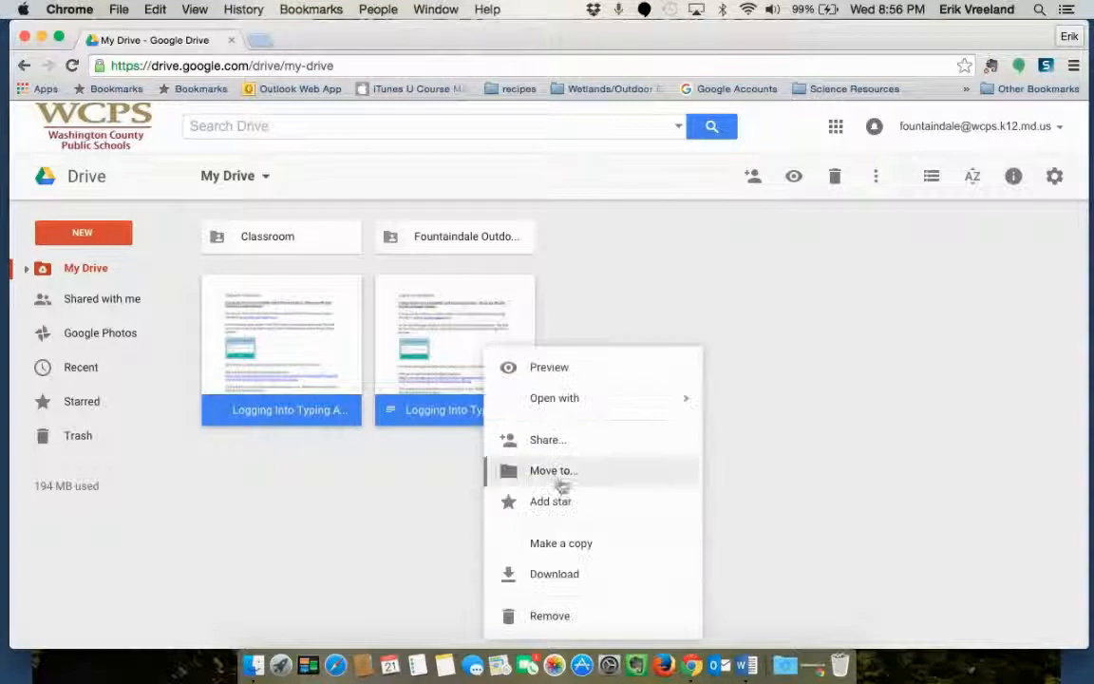
{"action": "mouse_move", "coordinate": [549, 616]}
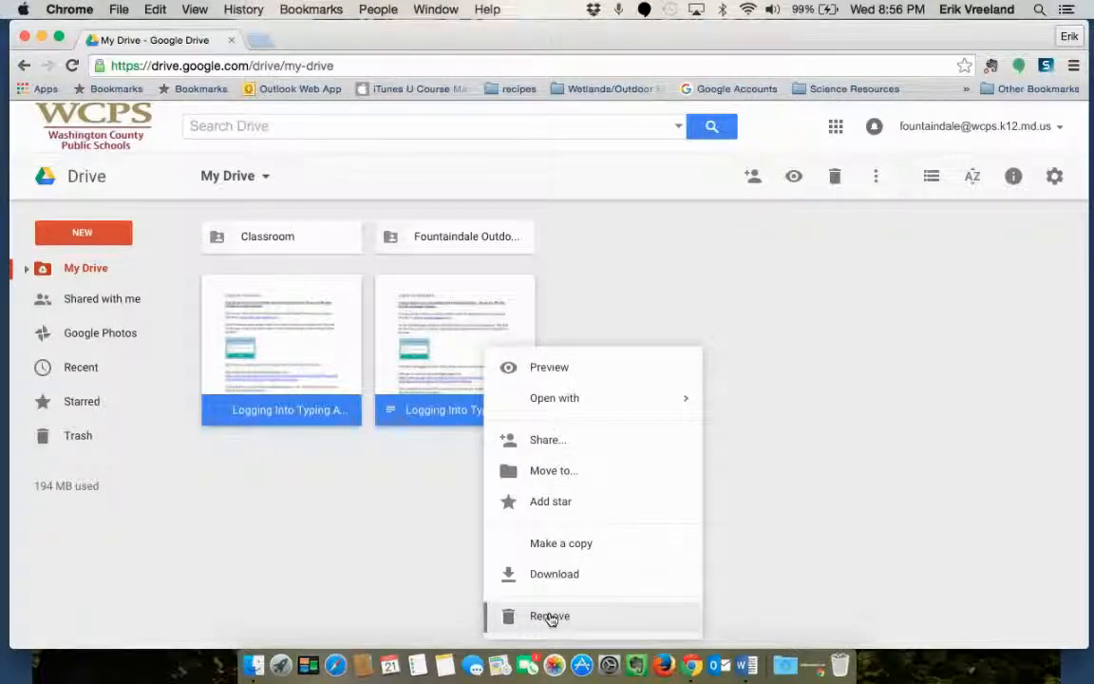
{"action": "left_click", "coordinate": [549, 615]}
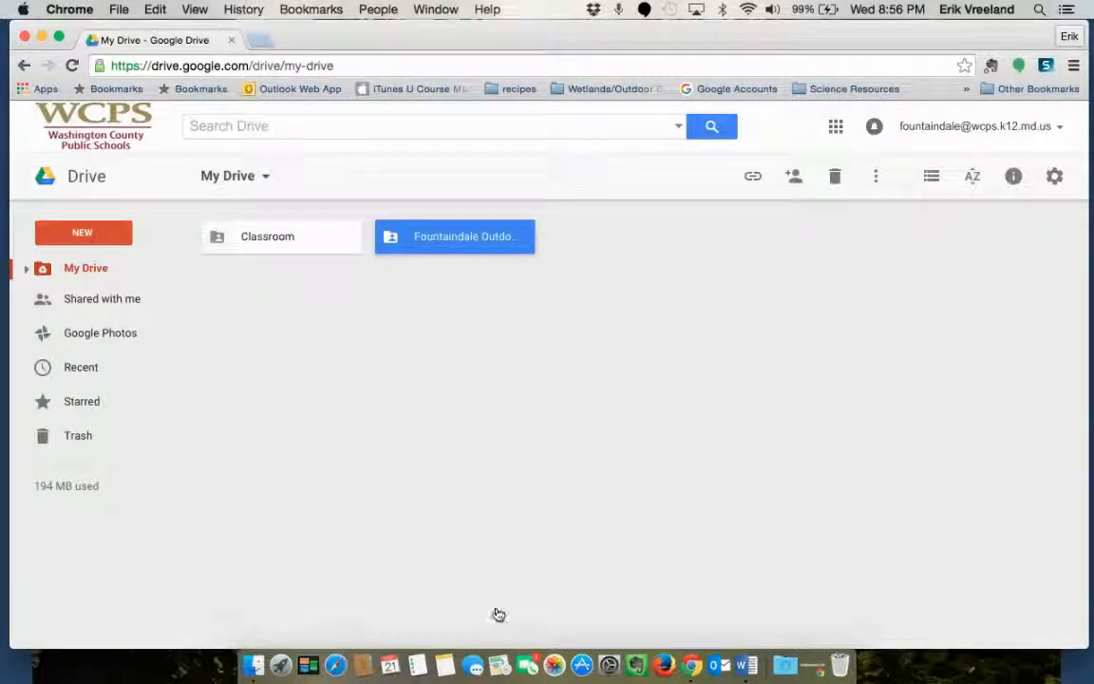
In Drive Settings, turn on 'Convert uploaded files to Google Docs editor format' and save with Done
{"action": "left_click", "coordinate": [745, 369]}
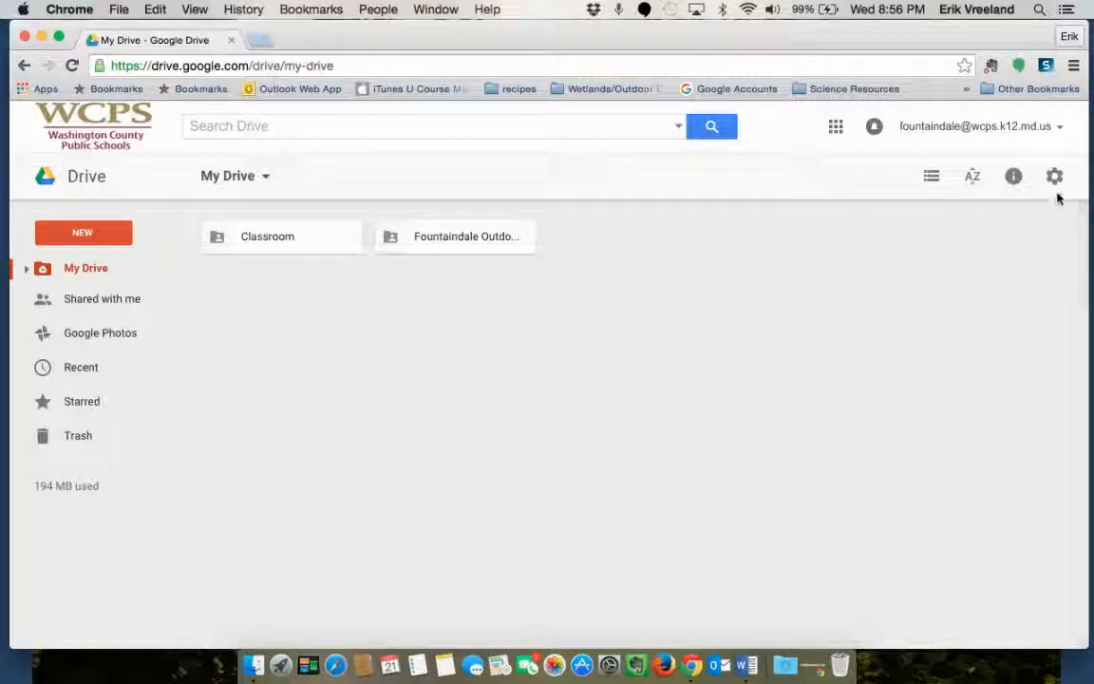
{"action": "mouse_move", "coordinate": [1054, 174]}
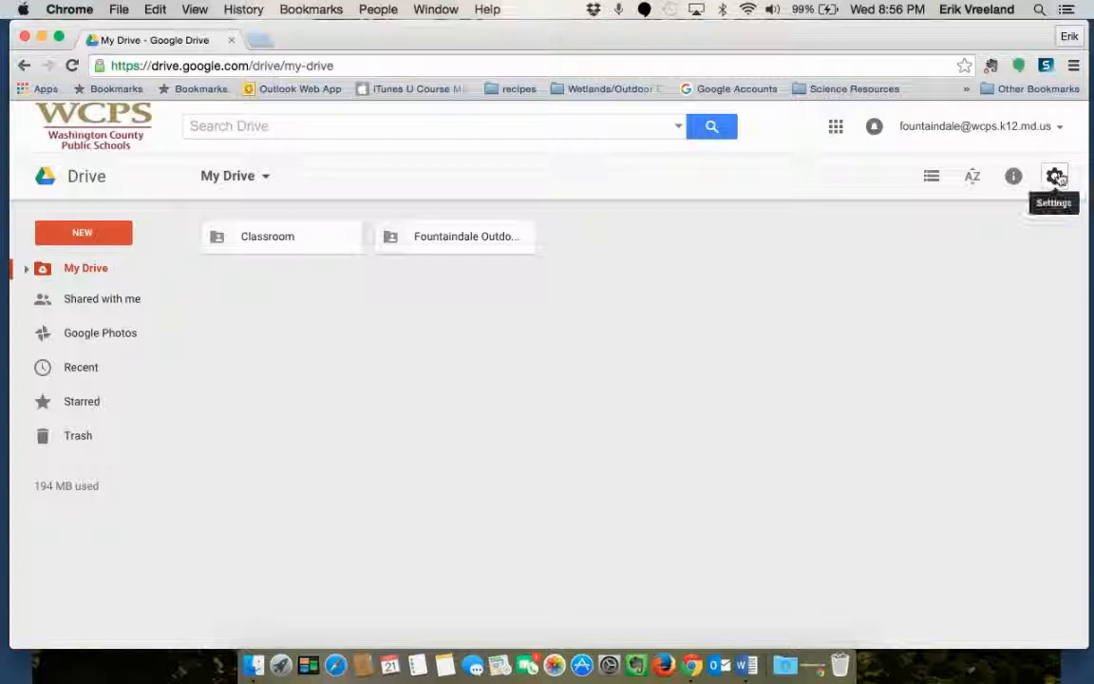
{"action": "left_click", "coordinate": [1054, 176]}
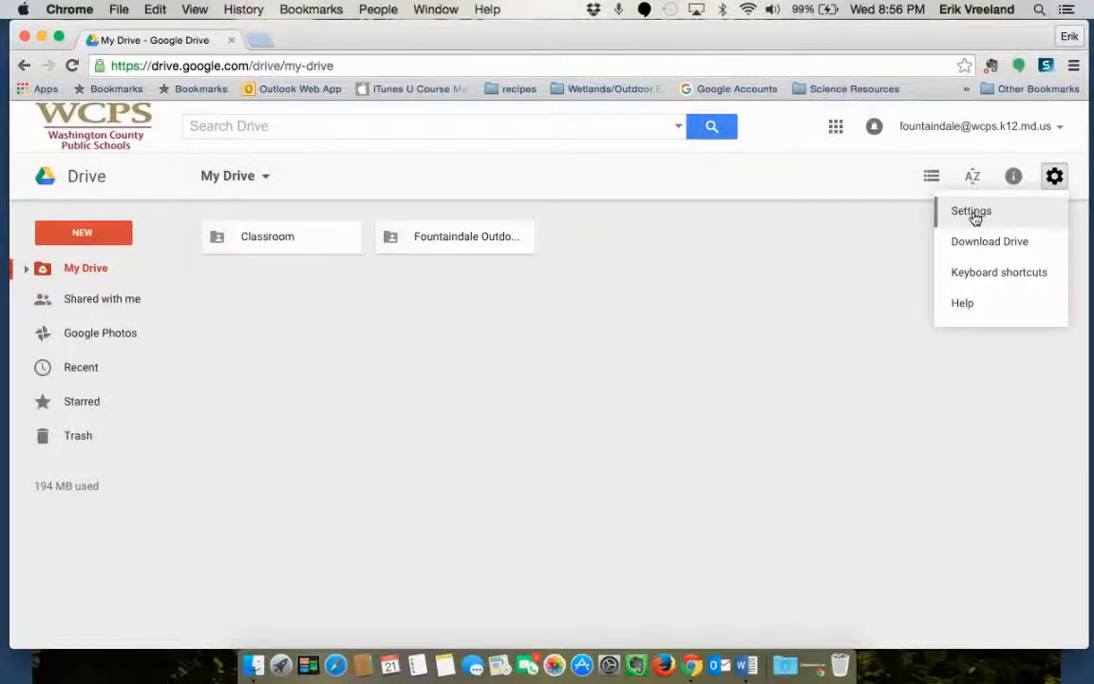
{"action": "left_click", "coordinate": [971, 211]}
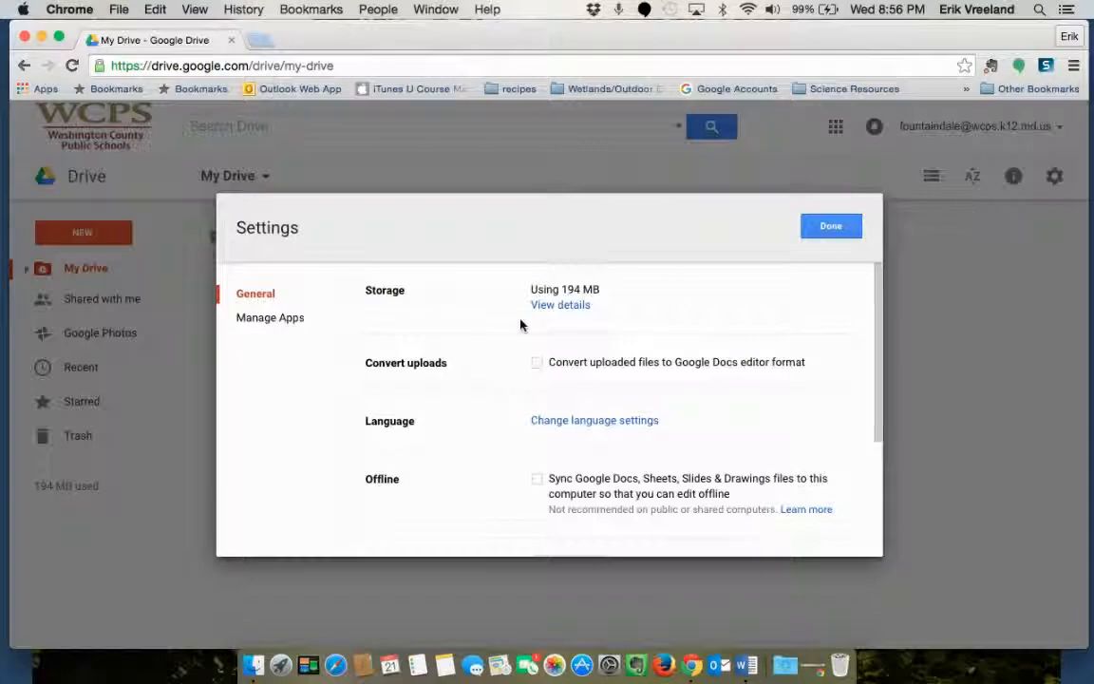
{"action": "mouse_move", "coordinate": [479, 364]}
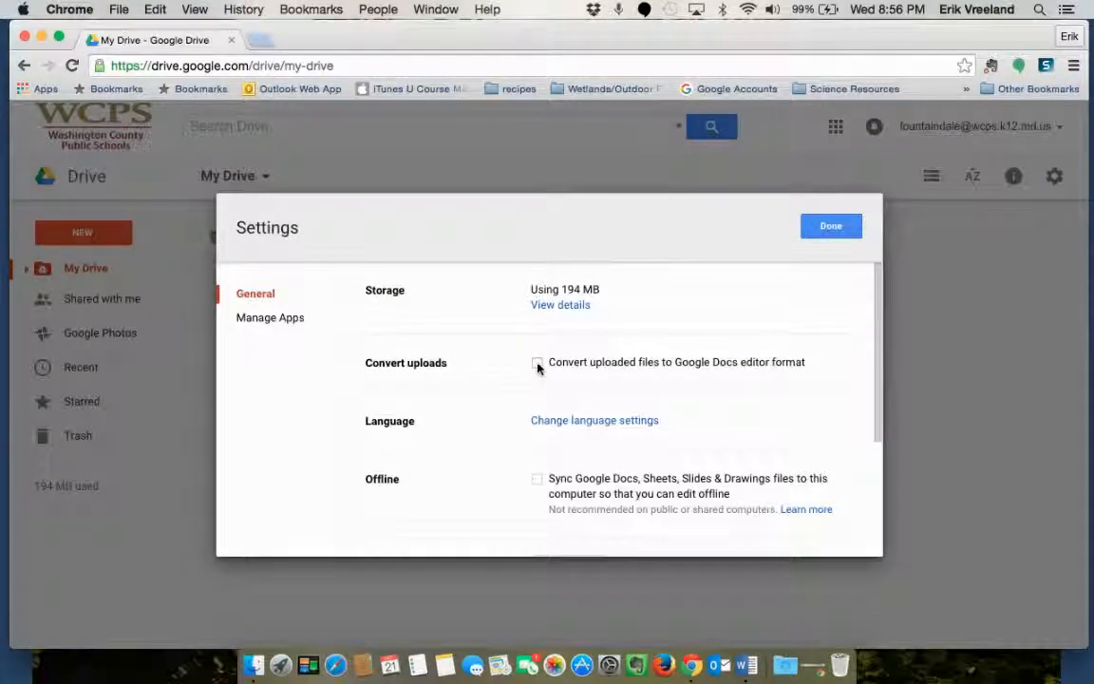
{"action": "left_click", "coordinate": [538, 361]}
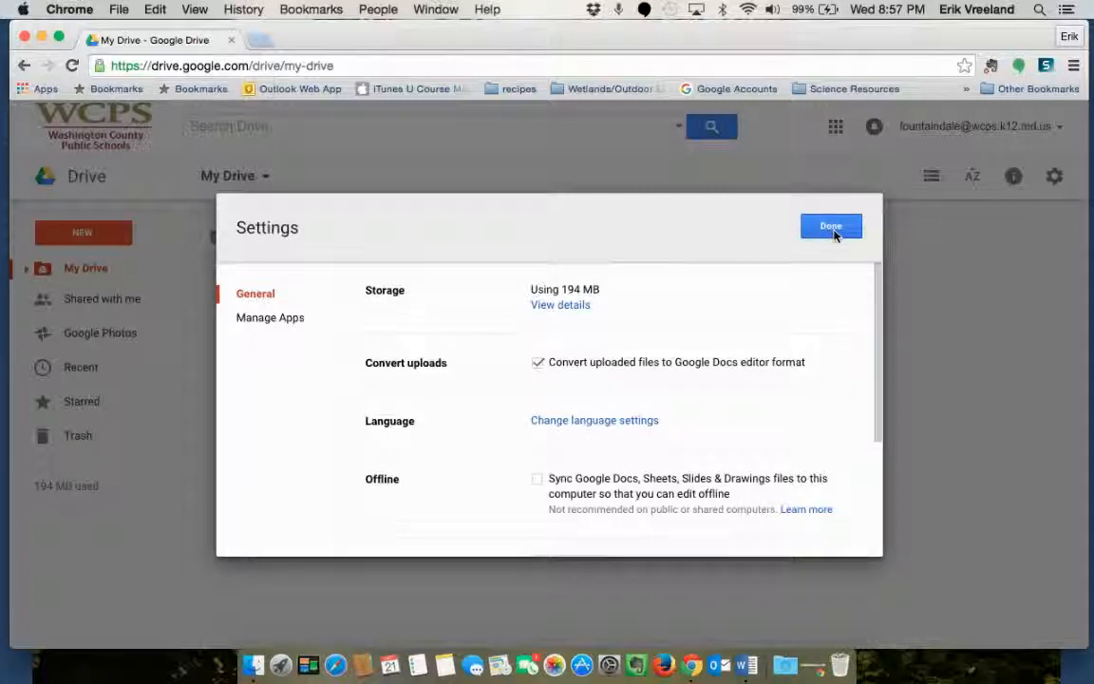
{"action": "left_click", "coordinate": [830, 226]}
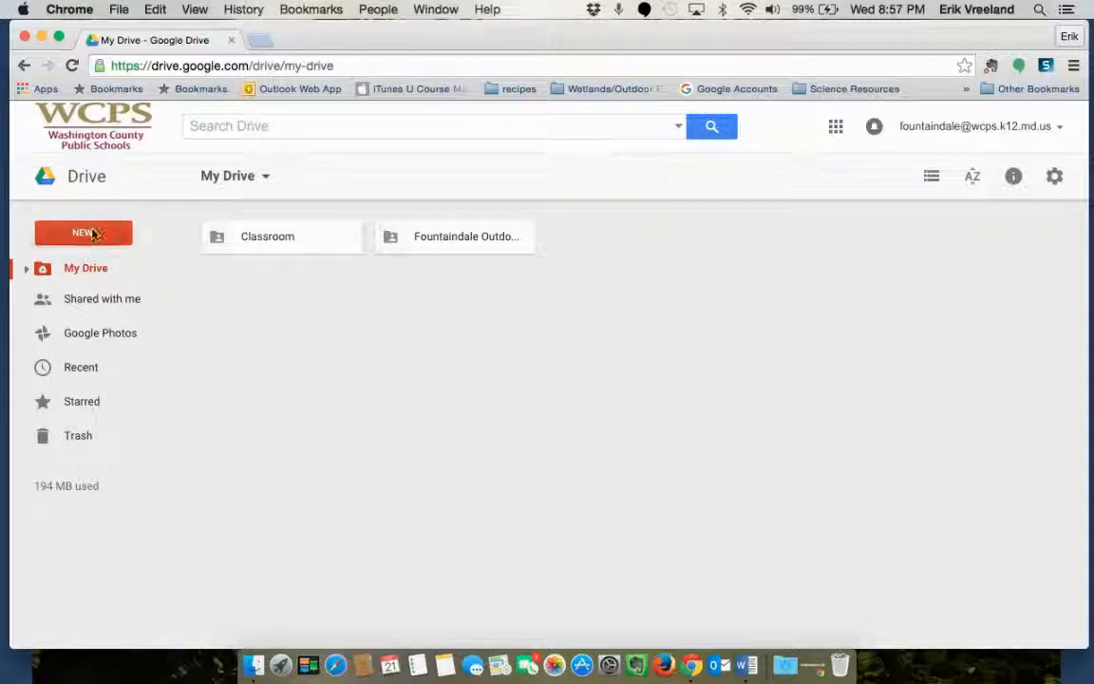
Re-upload Logging Into Typing Agent.docx via New > File upload so it converts to Docs format
{"action": "left_click", "coordinate": [84, 232]}
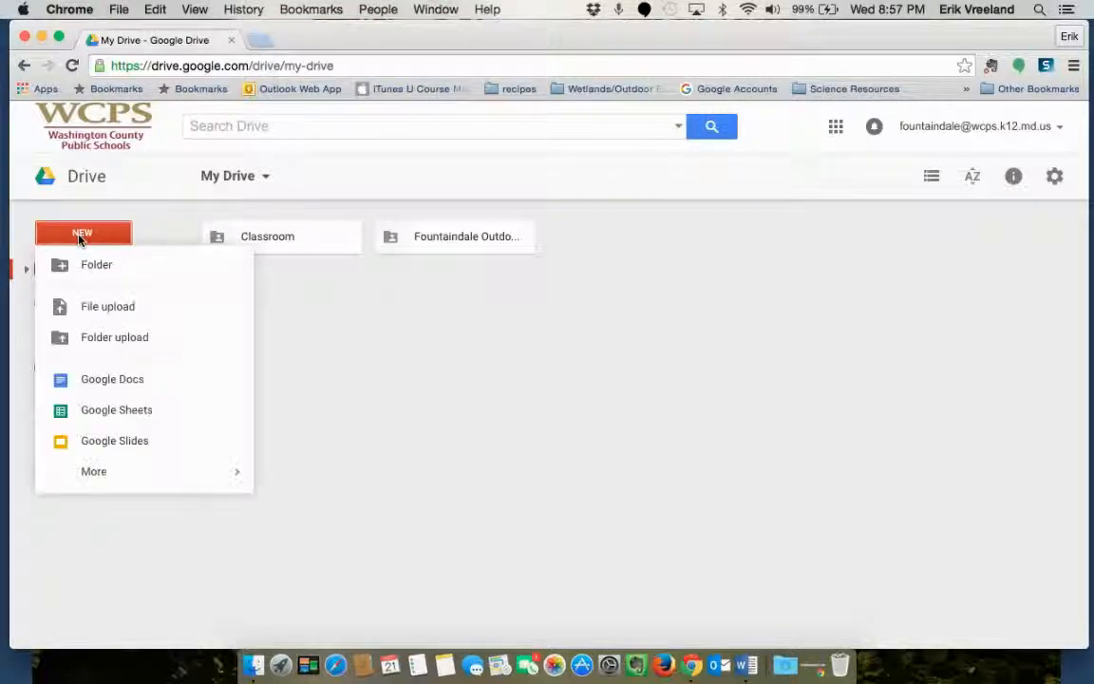
{"action": "mouse_move", "coordinate": [107, 306]}
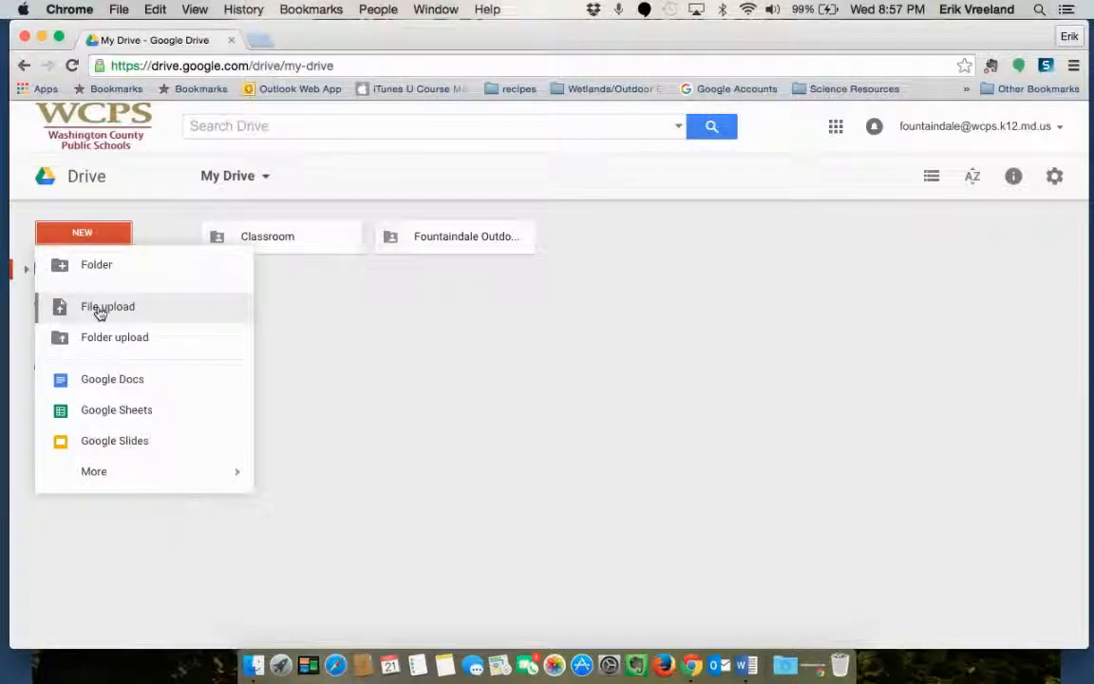
{"action": "left_click", "coordinate": [107, 306]}
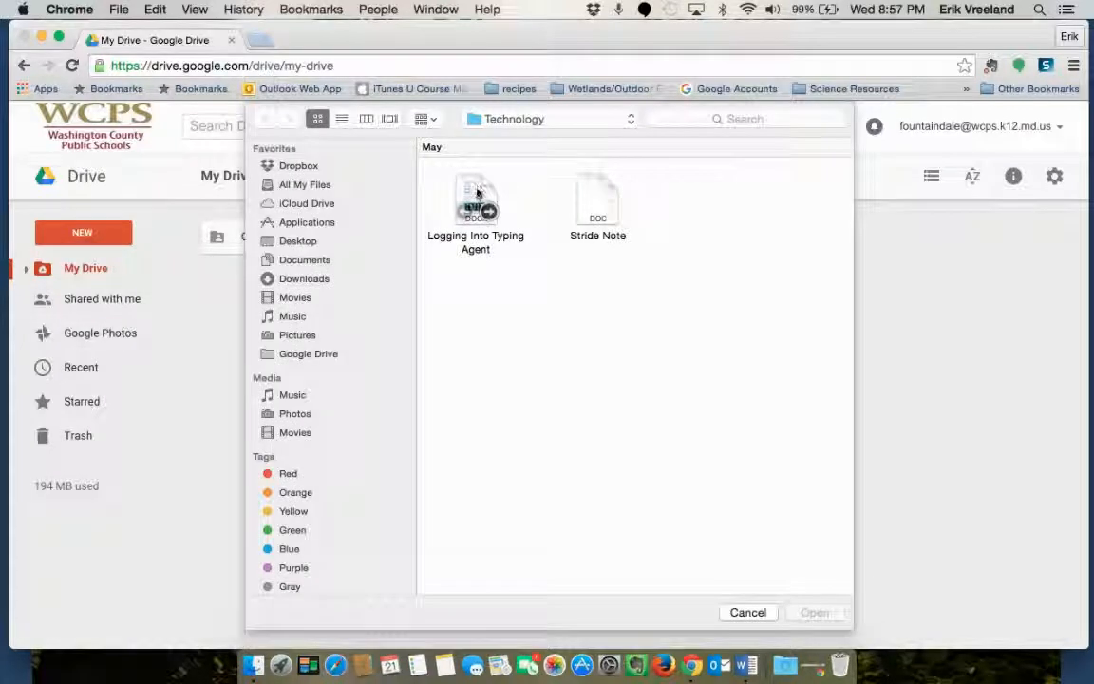
{"action": "left_click", "coordinate": [475, 199]}
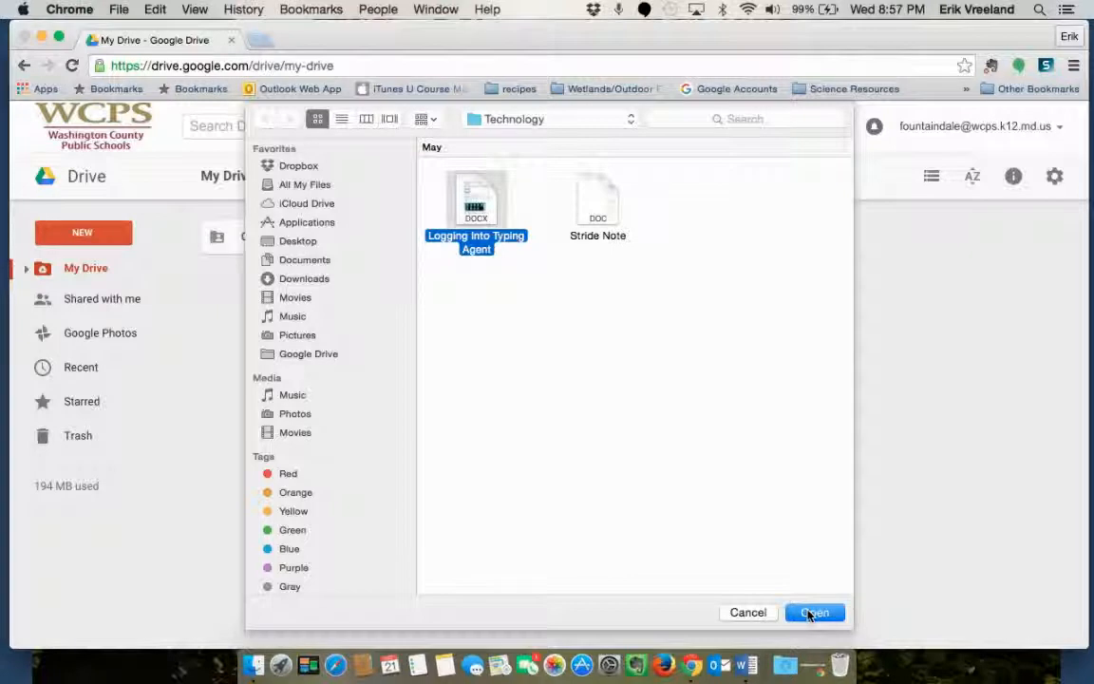
{"action": "left_click", "coordinate": [813, 612]}
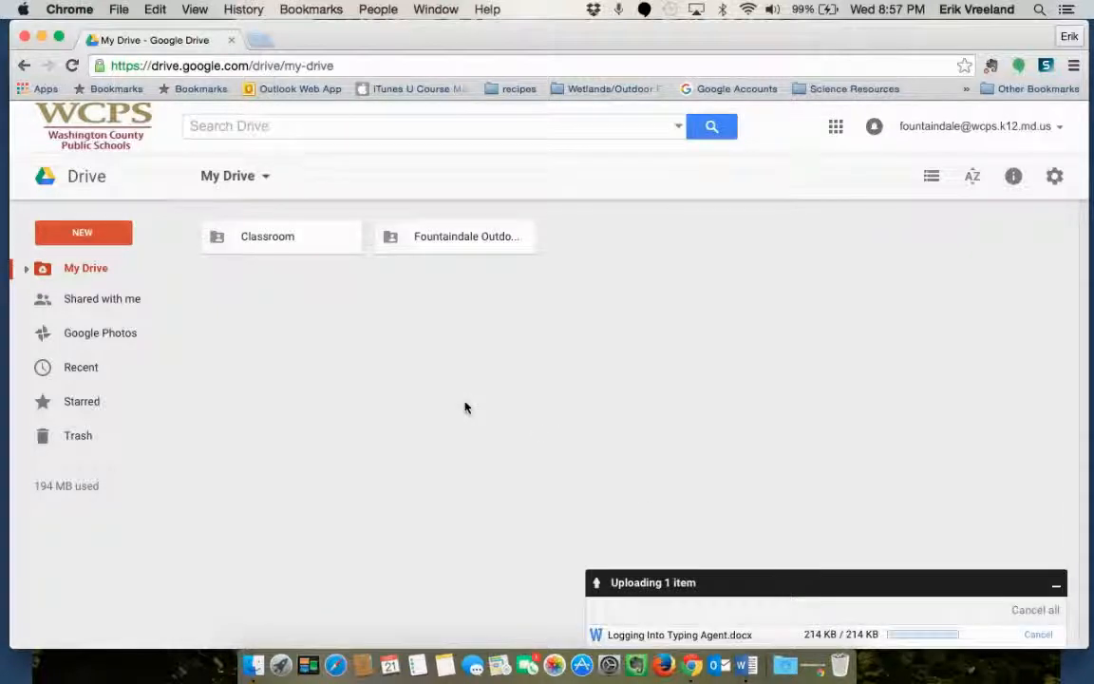